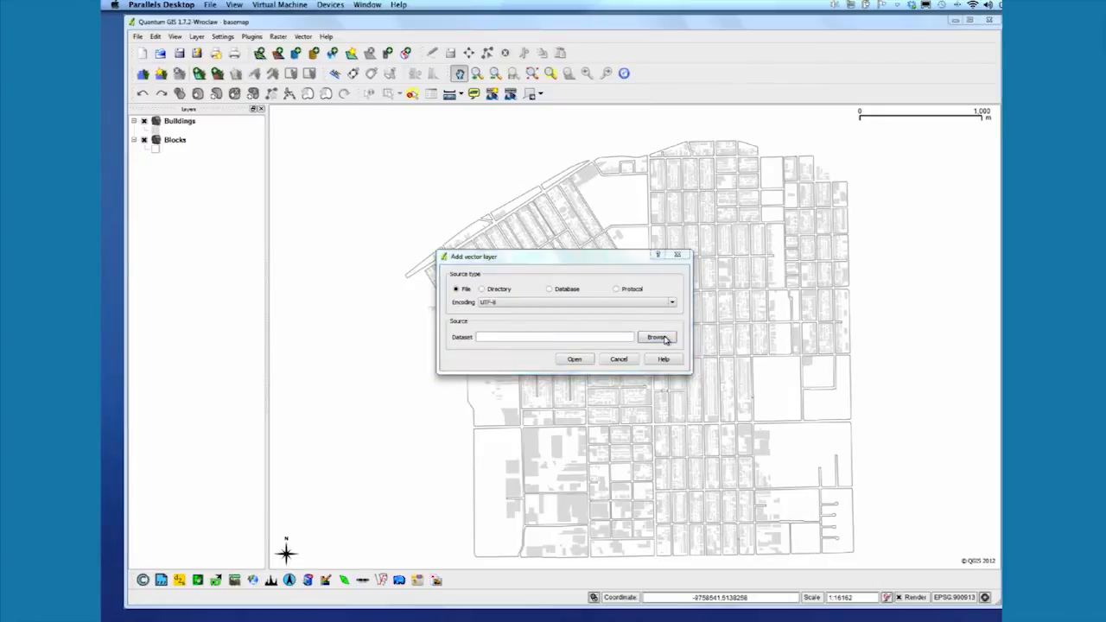
- Add connectionpriorities.shp to the map as a vector layer
{"action": "left_click", "coordinate": [656, 337]}
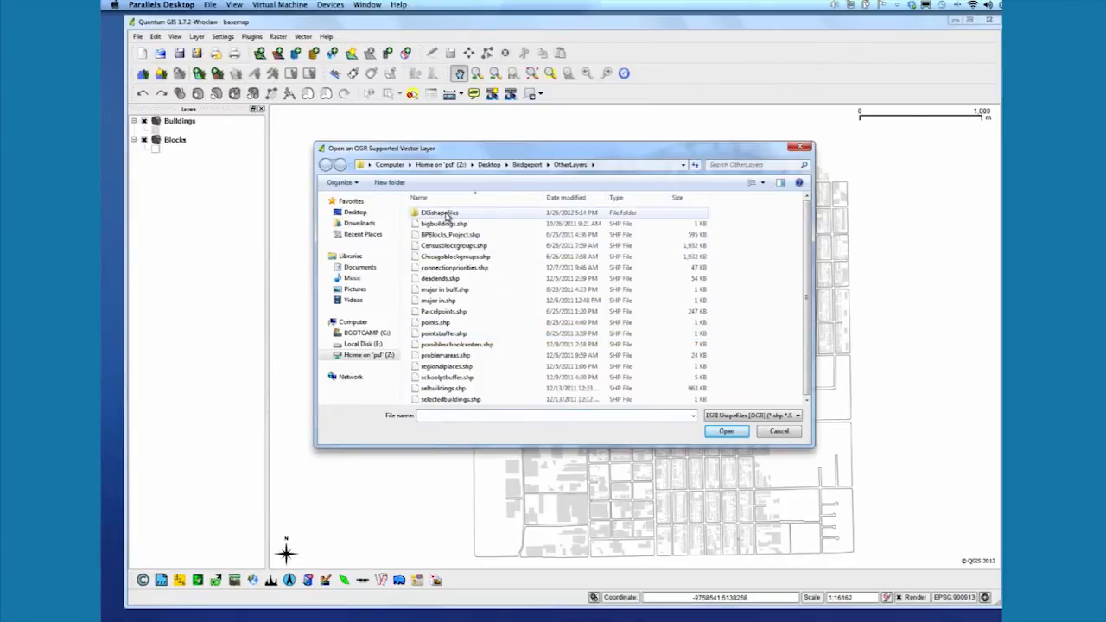
{"action": "left_click", "coordinate": [454, 267]}
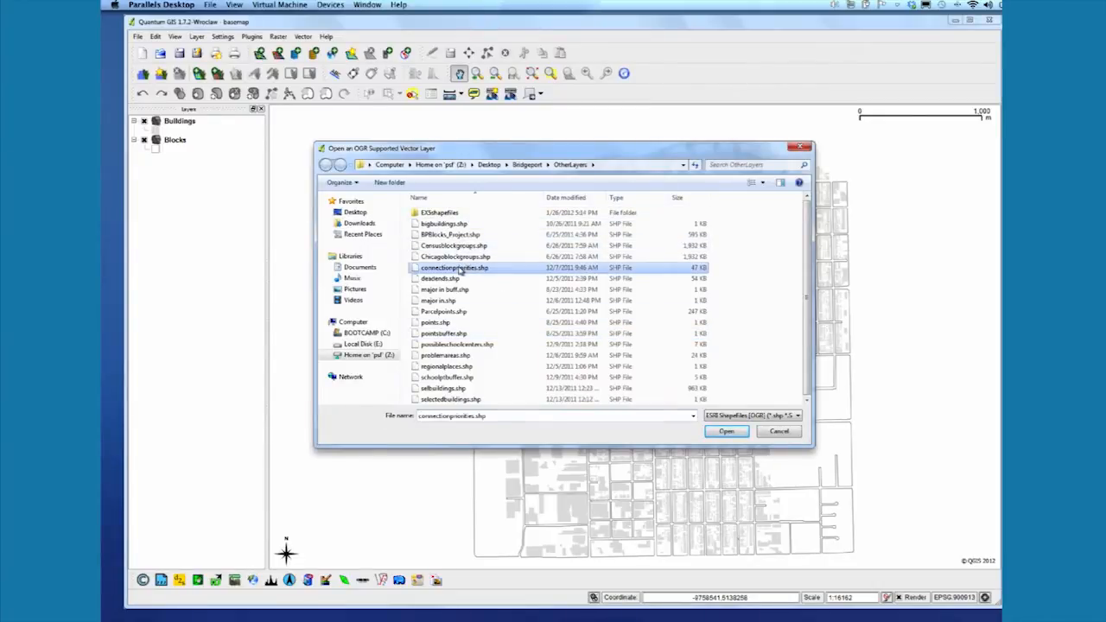
{"action": "left_click", "coordinate": [726, 431]}
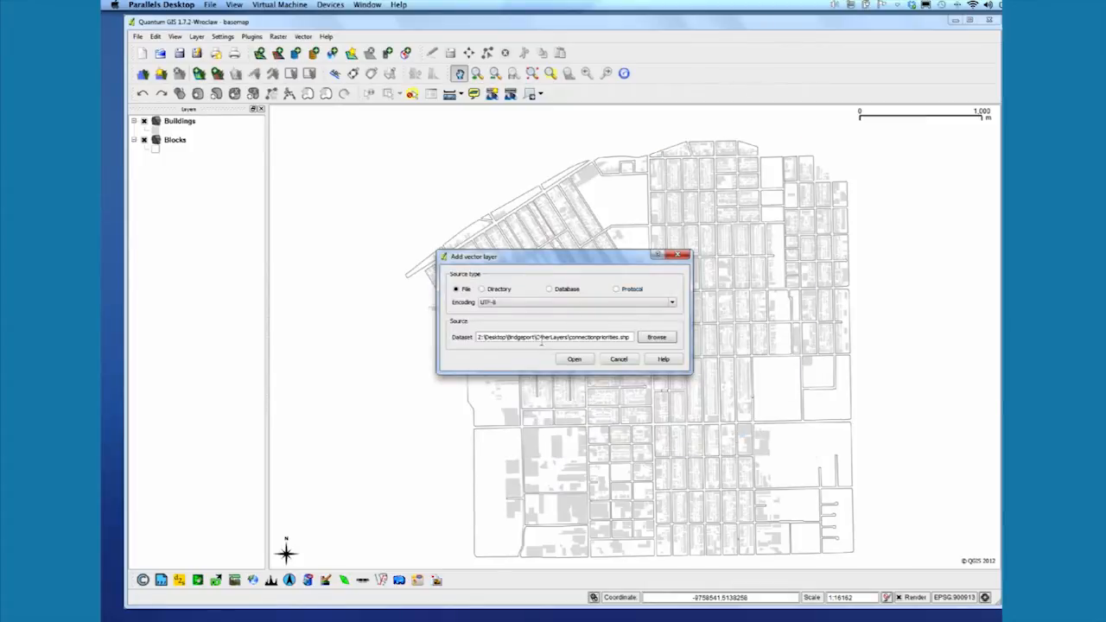
{"action": "left_click", "coordinate": [574, 358]}
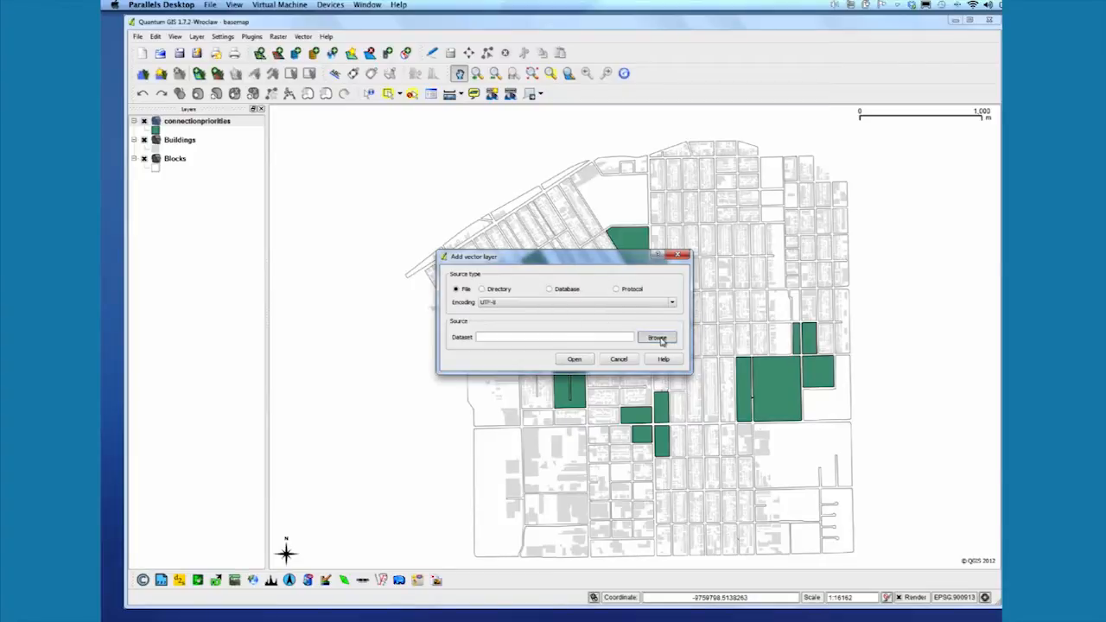
- Add densestblocks.shp as another vector layer
{"action": "left_click", "coordinate": [656, 337]}
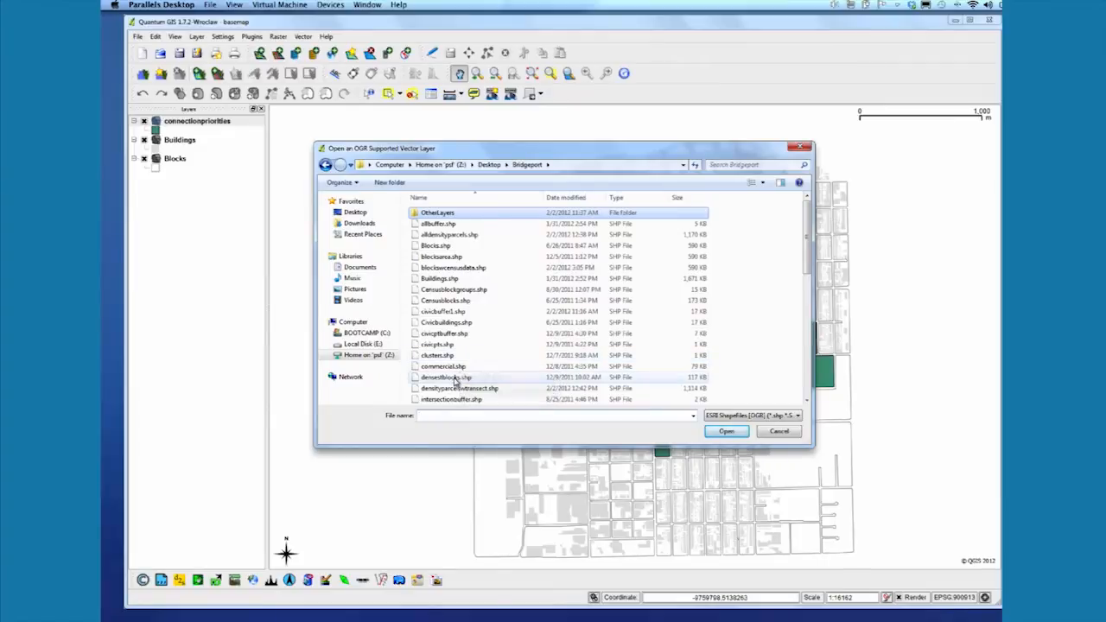
{"action": "left_click", "coordinate": [725, 431]}
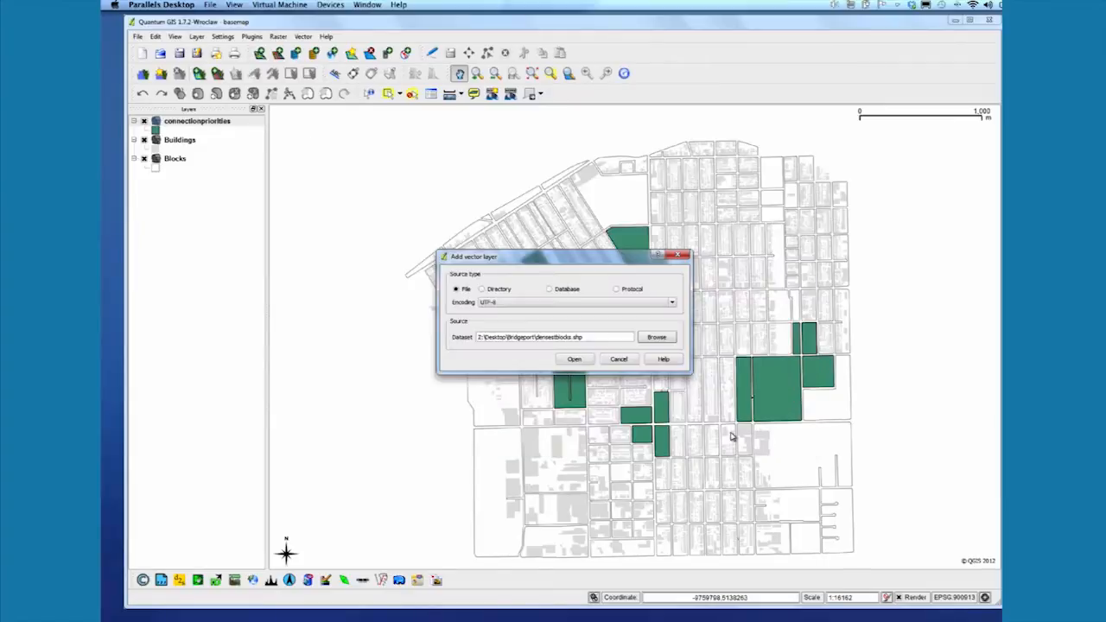
{"action": "left_click", "coordinate": [574, 358]}
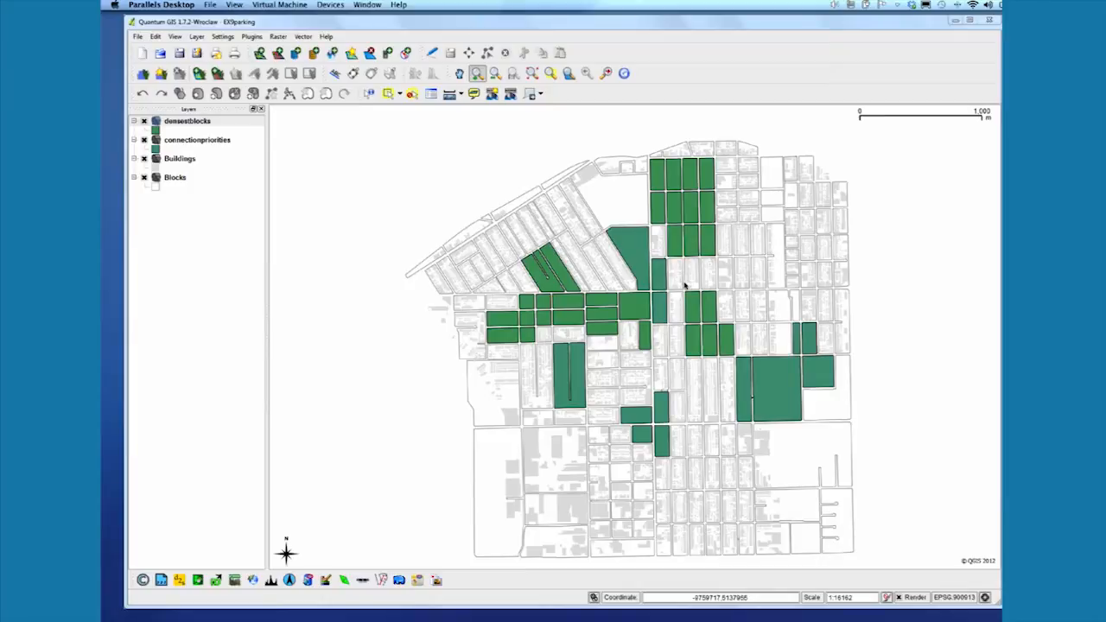
{"action": "mouse_move", "coordinate": [629, 243]}
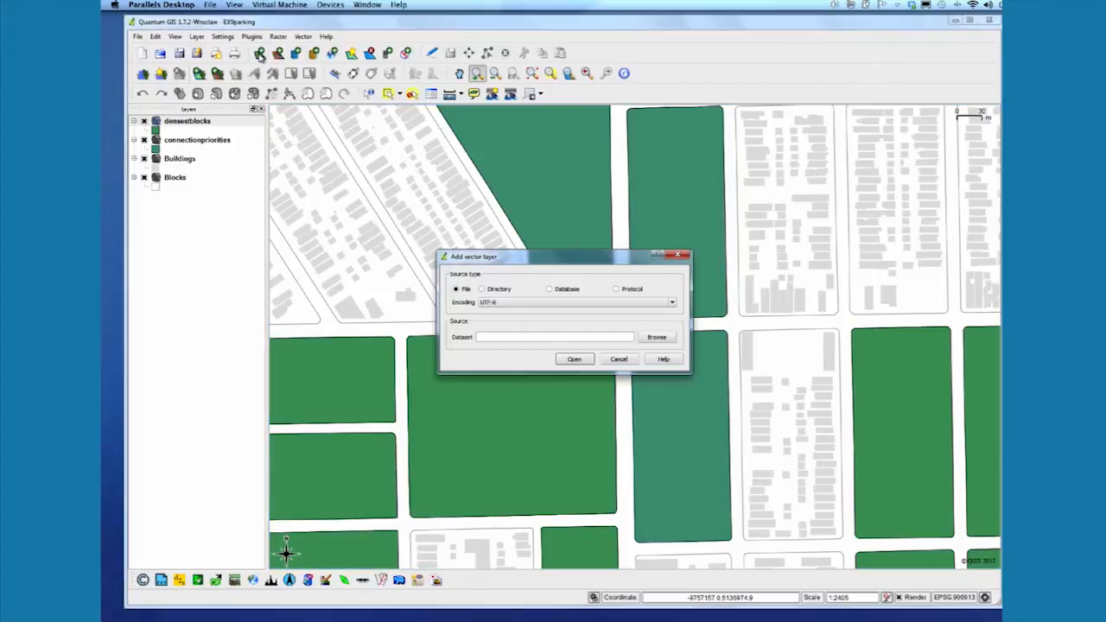
- Load parcels.shp as a vector layer so purple lots cover the blocks
{"action": "left_click", "coordinate": [655, 337]}
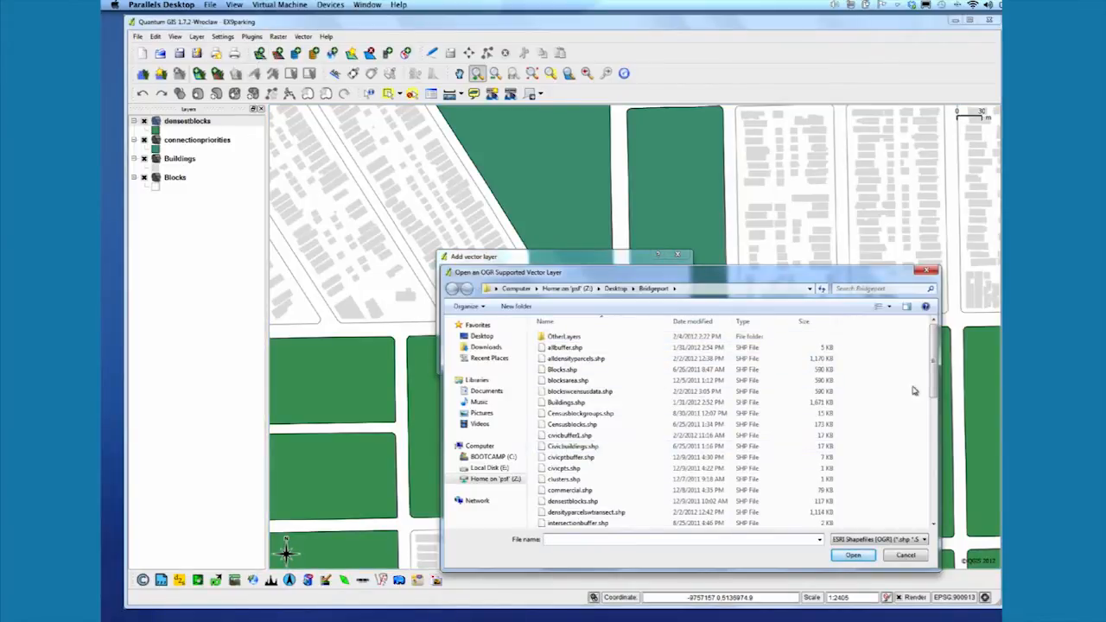
{"action": "scroll", "scroll_direction": "down", "scroll_amount": 3}
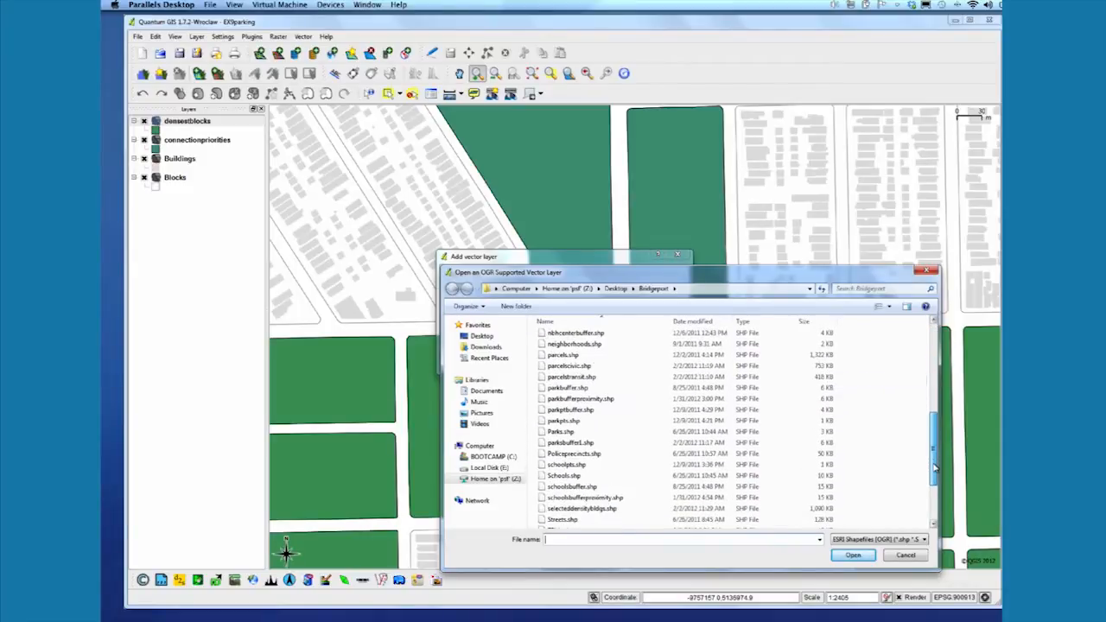
{"action": "left_click", "coordinate": [562, 355]}
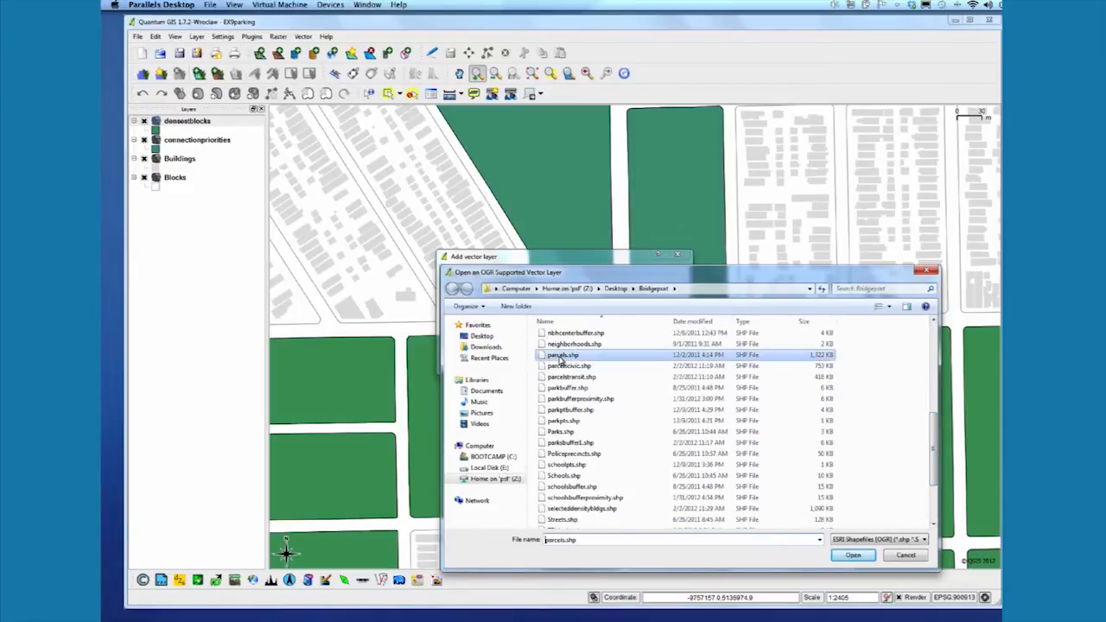
{"action": "left_click", "coordinate": [851, 554]}
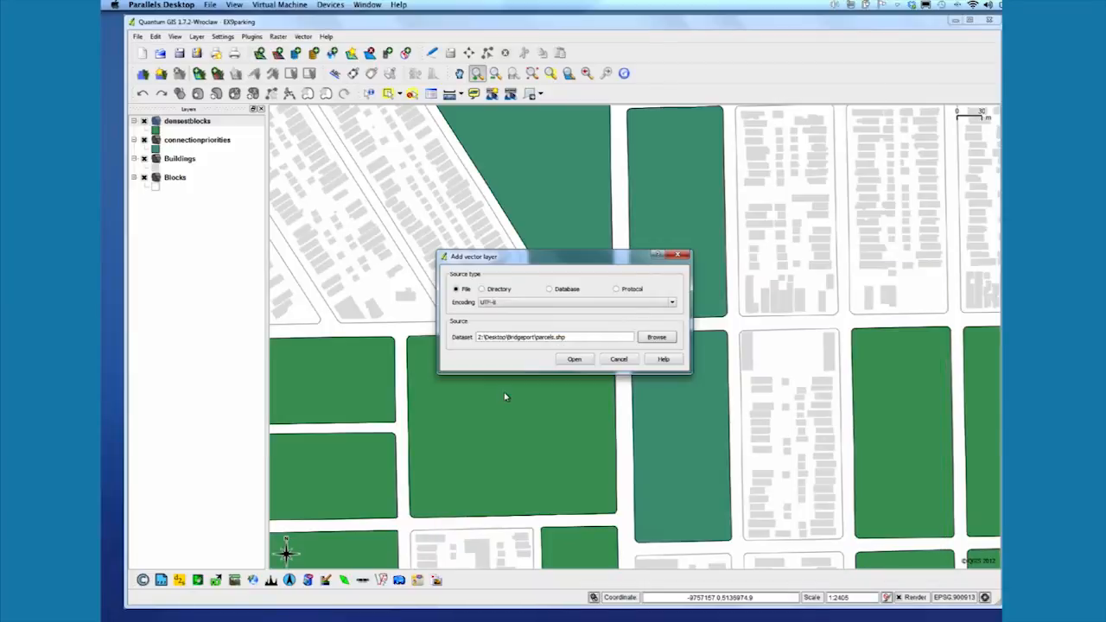
{"action": "left_click", "coordinate": [574, 359]}
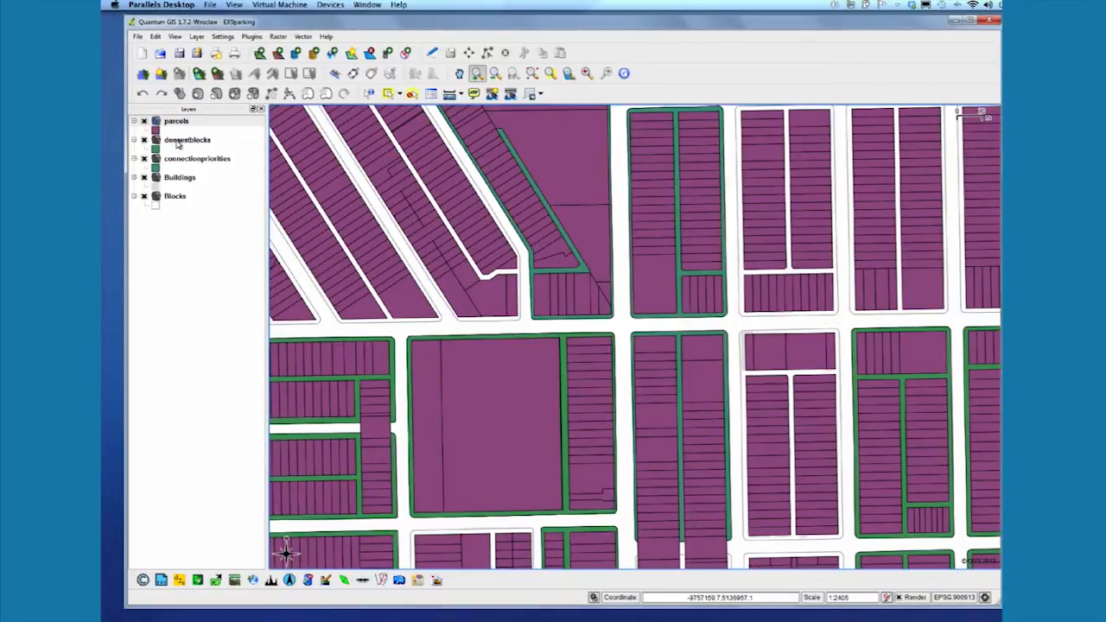
{"action": "left_click", "coordinate": [186, 139]}
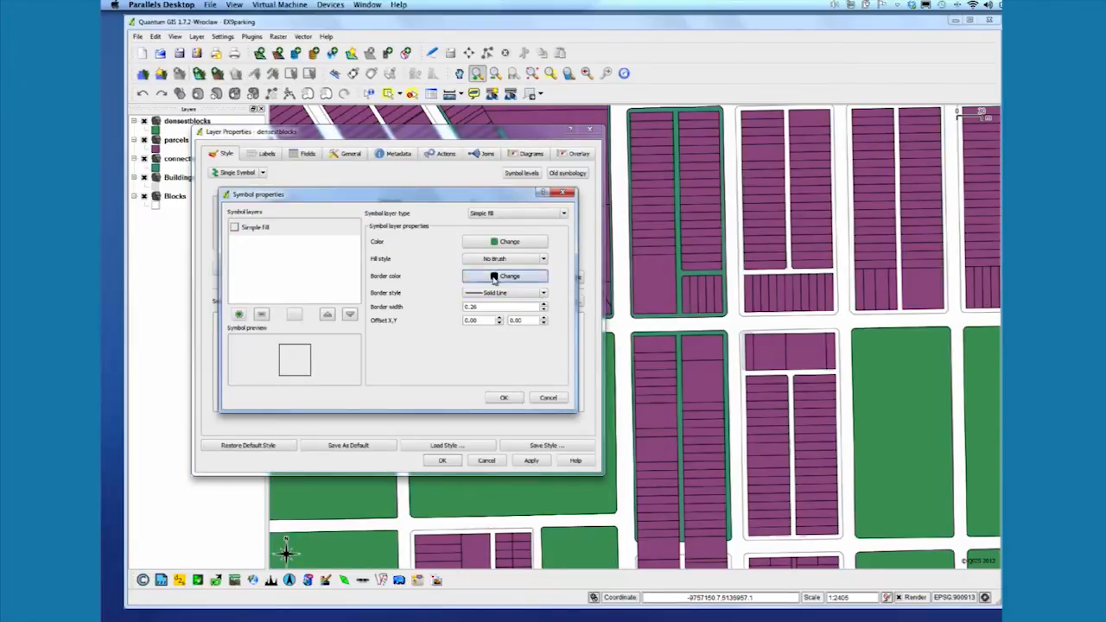
- Style densestblocks with no fill and a red border
{"action": "left_click", "coordinate": [507, 275]}
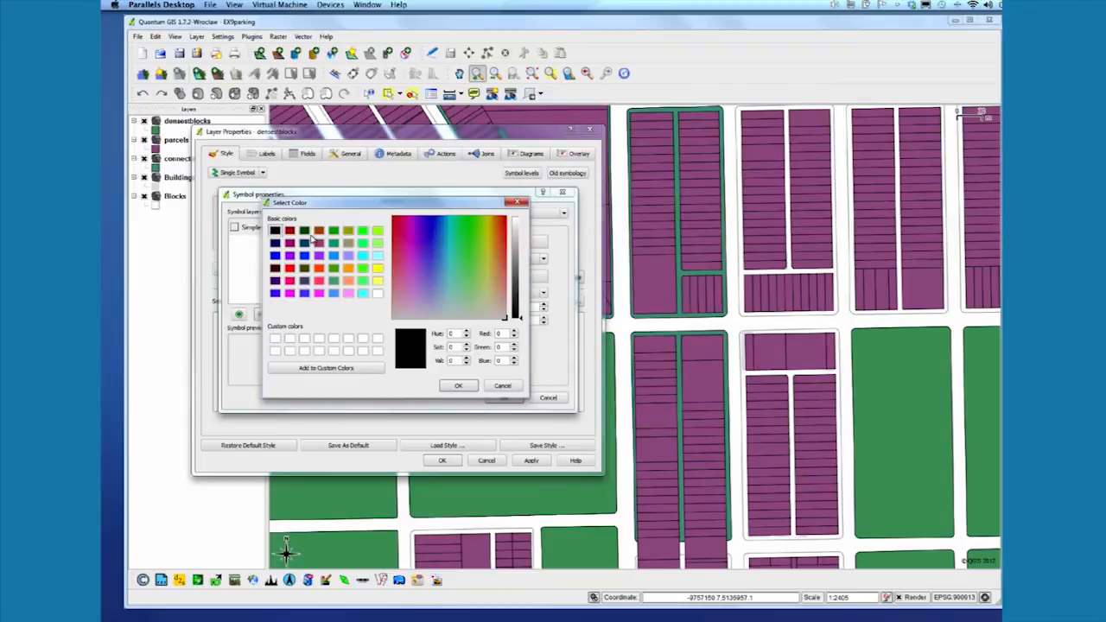
{"action": "left_click", "coordinate": [458, 385]}
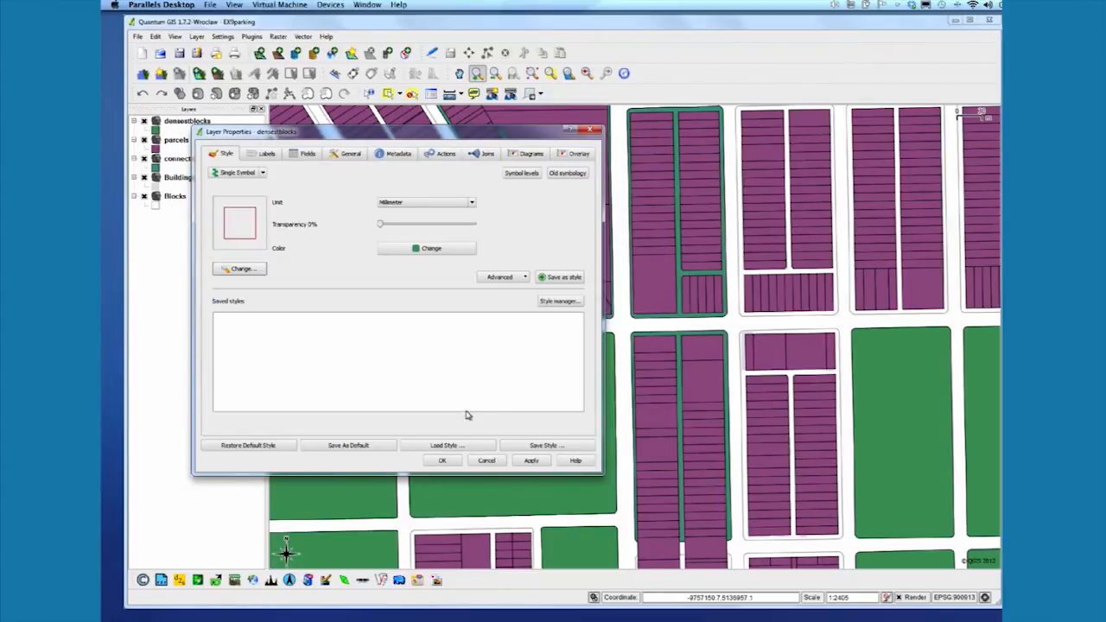
{"action": "left_click", "coordinate": [441, 459]}
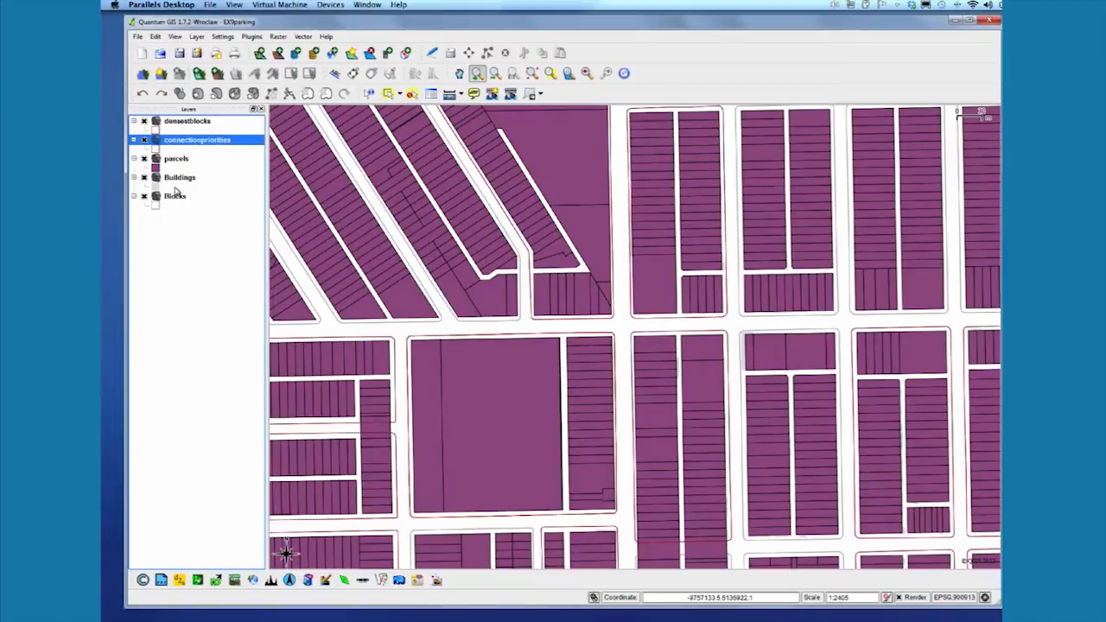
- Set the parcels fill style to No Brush and uncheck the Buildings layer
{"action": "left_click", "coordinate": [176, 158]}
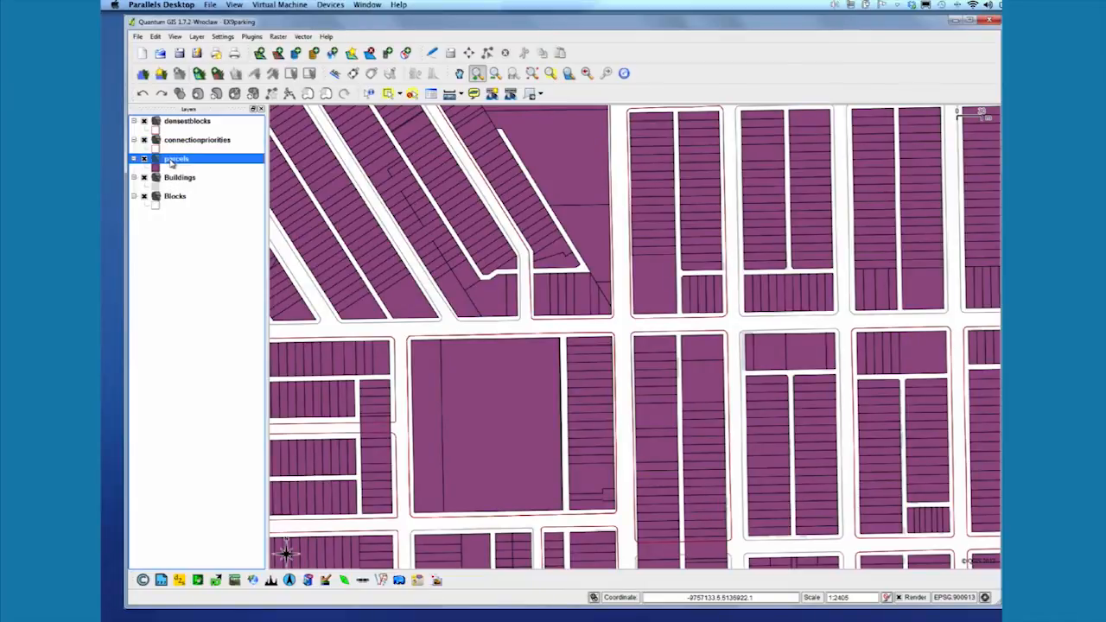
{"action": "double_click", "coordinate": [176, 158]}
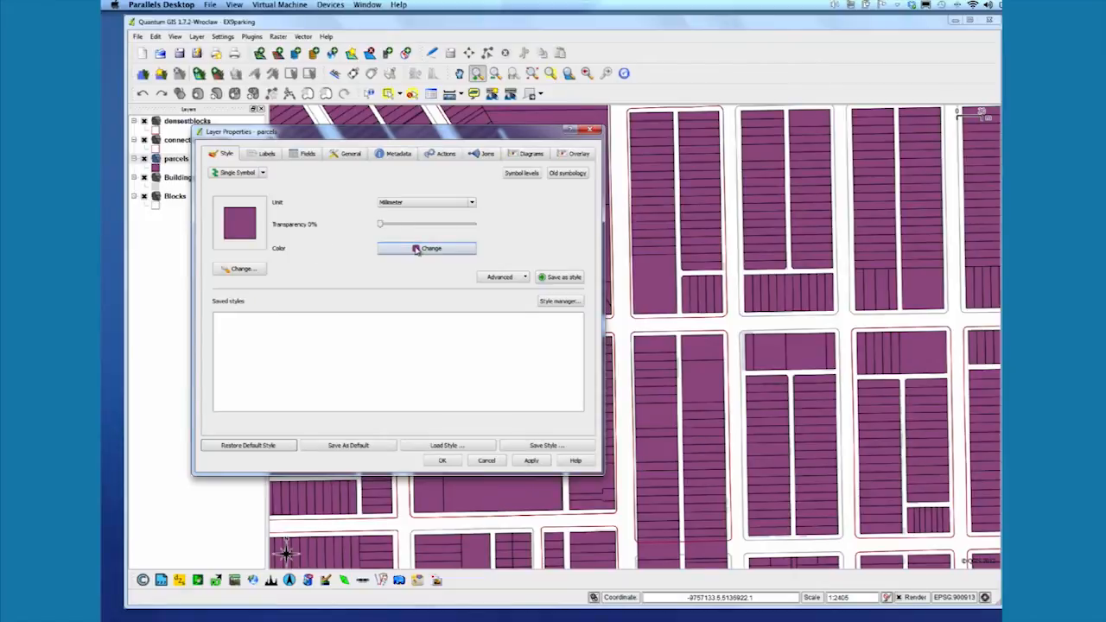
{"action": "left_click", "coordinate": [426, 248]}
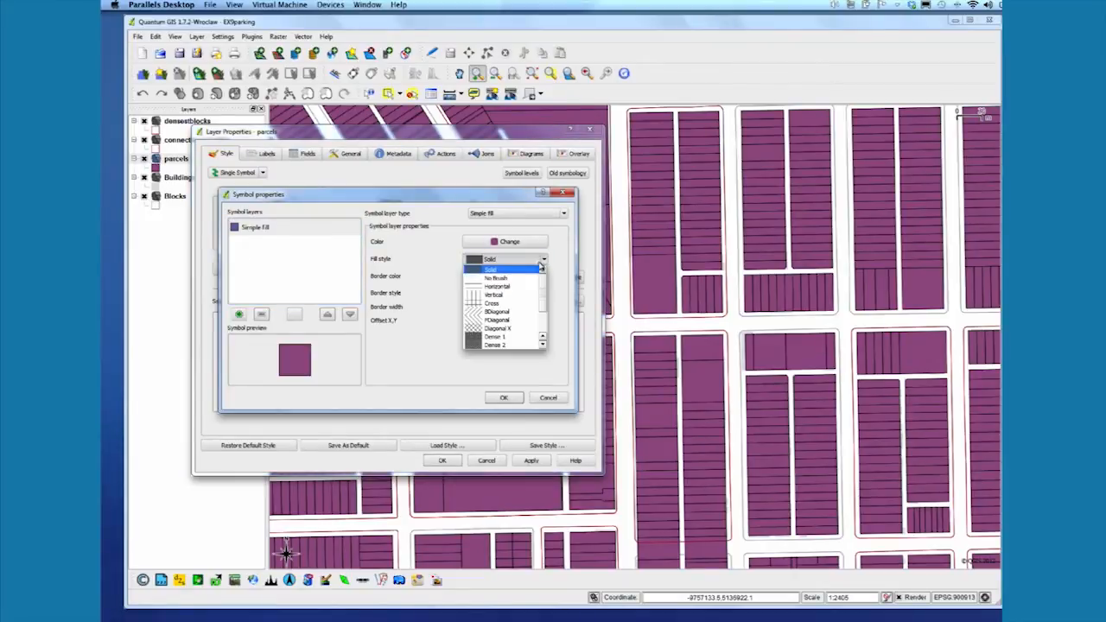
{"action": "left_click", "coordinate": [497, 278]}
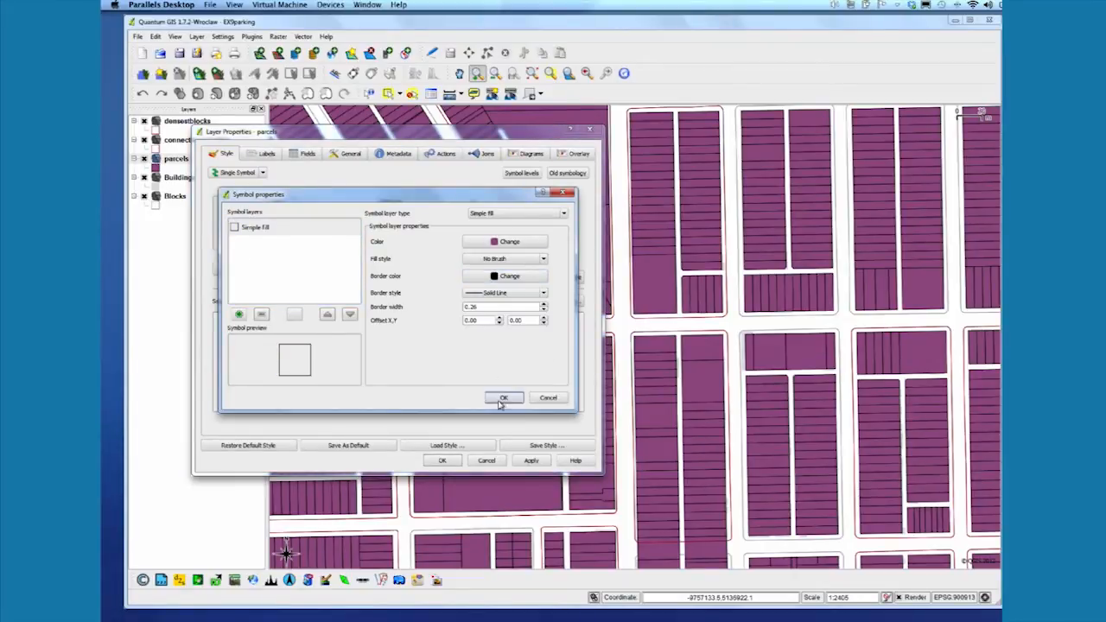
{"action": "left_click", "coordinate": [504, 397]}
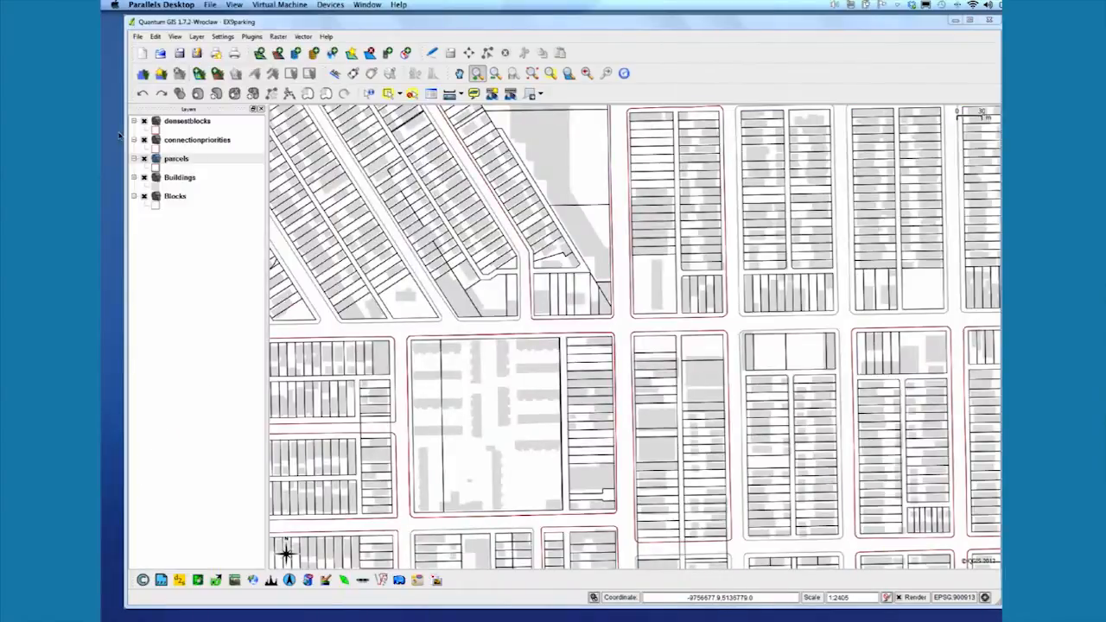
{"action": "left_click", "coordinate": [176, 158]}
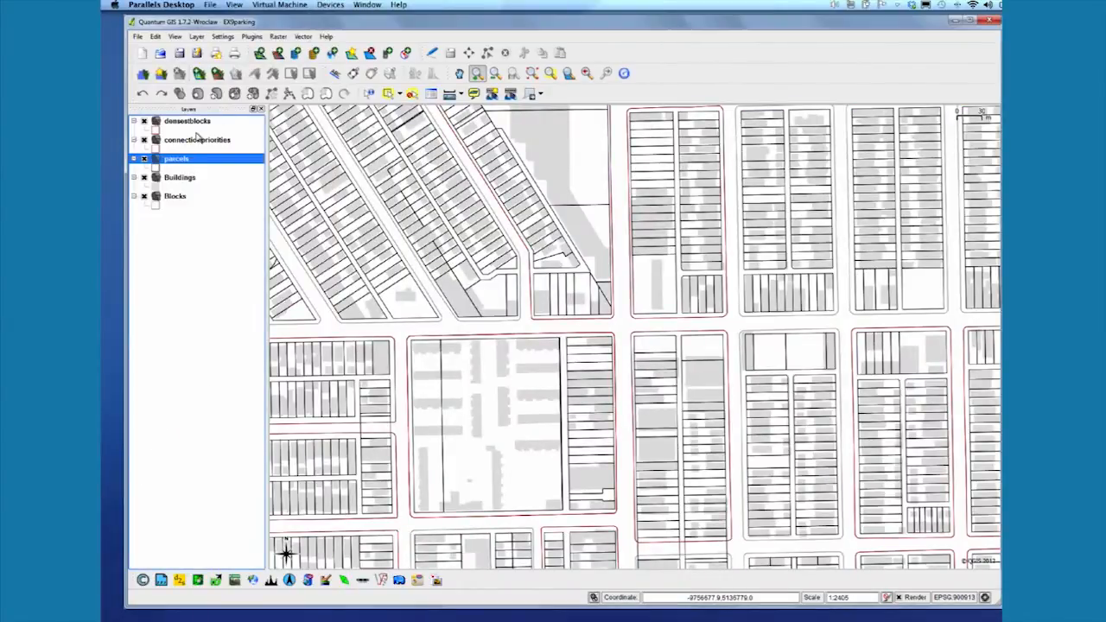
{"action": "left_click", "coordinate": [179, 178]}
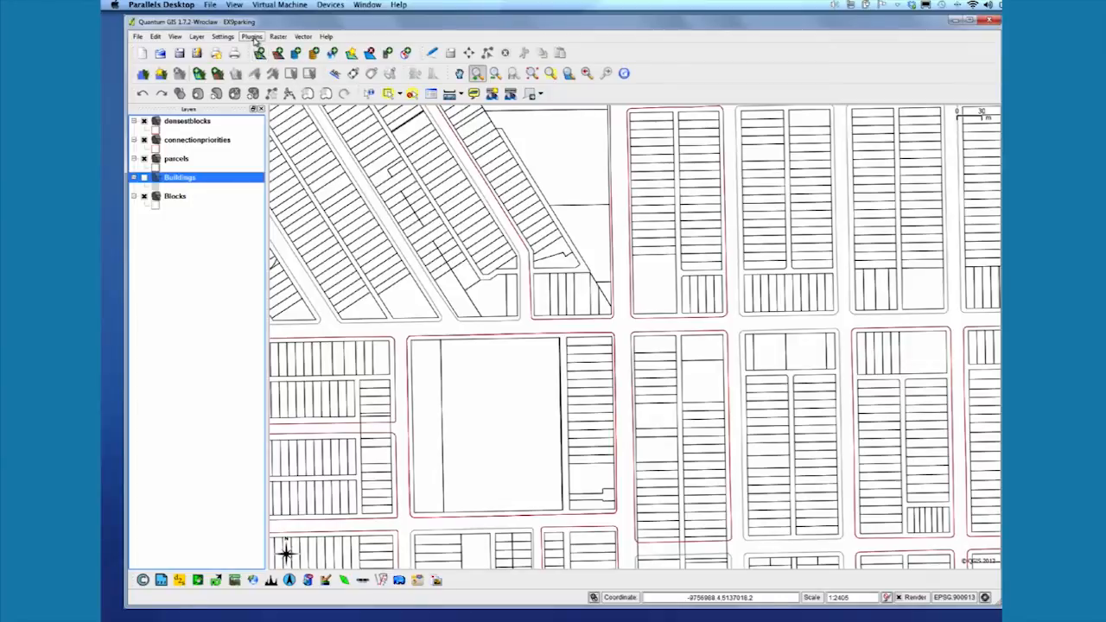
- Add a Bing Aerial basemap through the OpenLayers plugin
{"action": "left_click", "coordinate": [251, 37]}
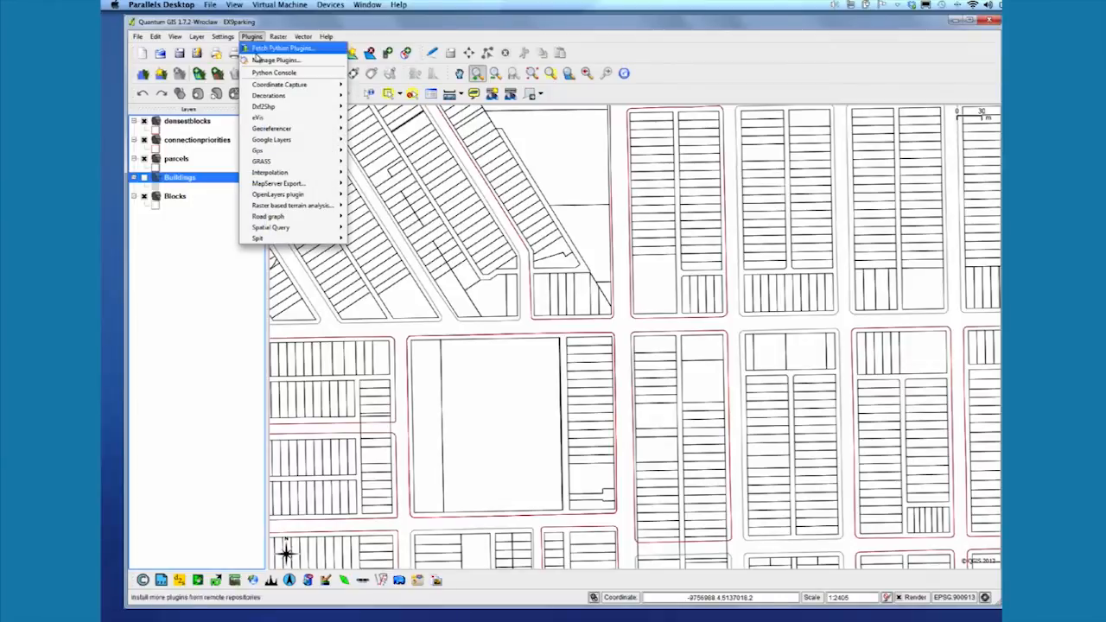
{"action": "mouse_move", "coordinate": [270, 227]}
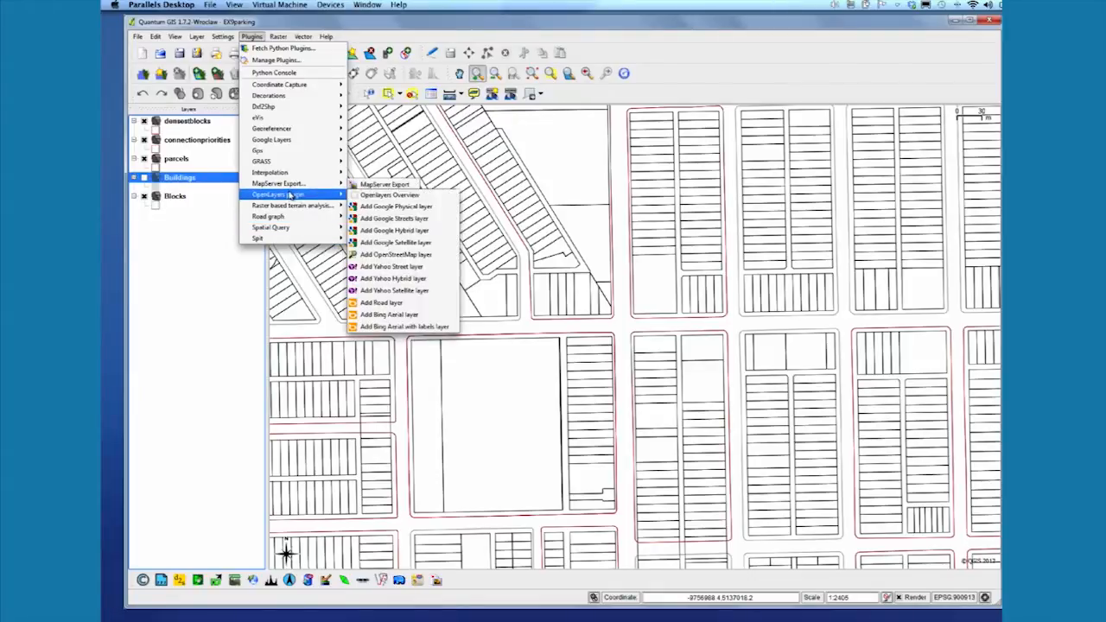
{"action": "mouse_move", "coordinate": [388, 315]}
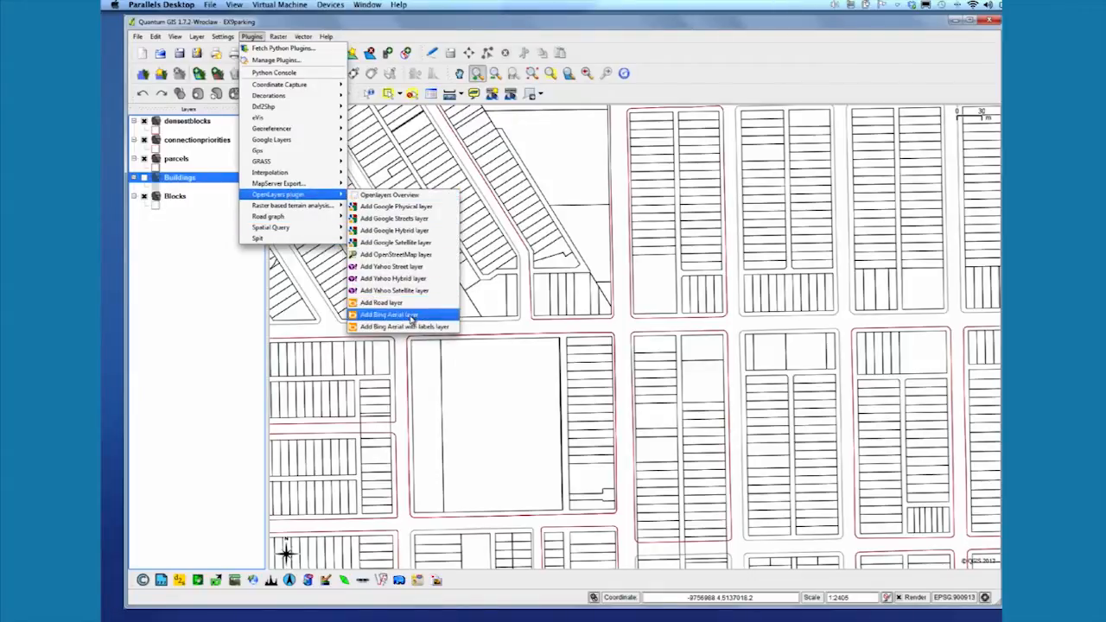
{"action": "left_click", "coordinate": [388, 314]}
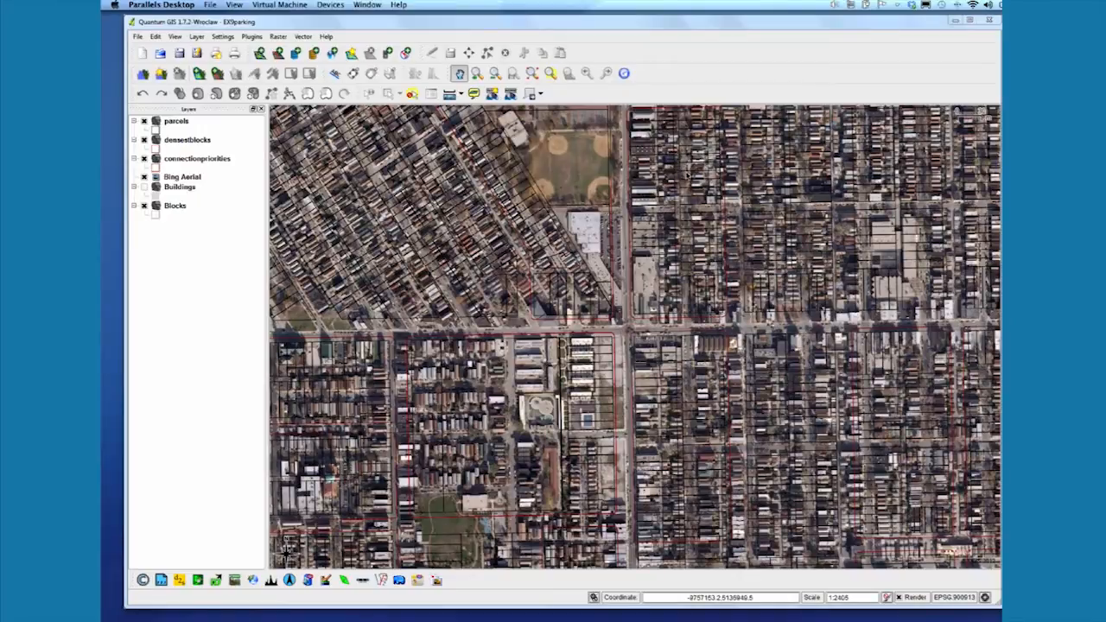
{"action": "mouse_move", "coordinate": [612, 311]}
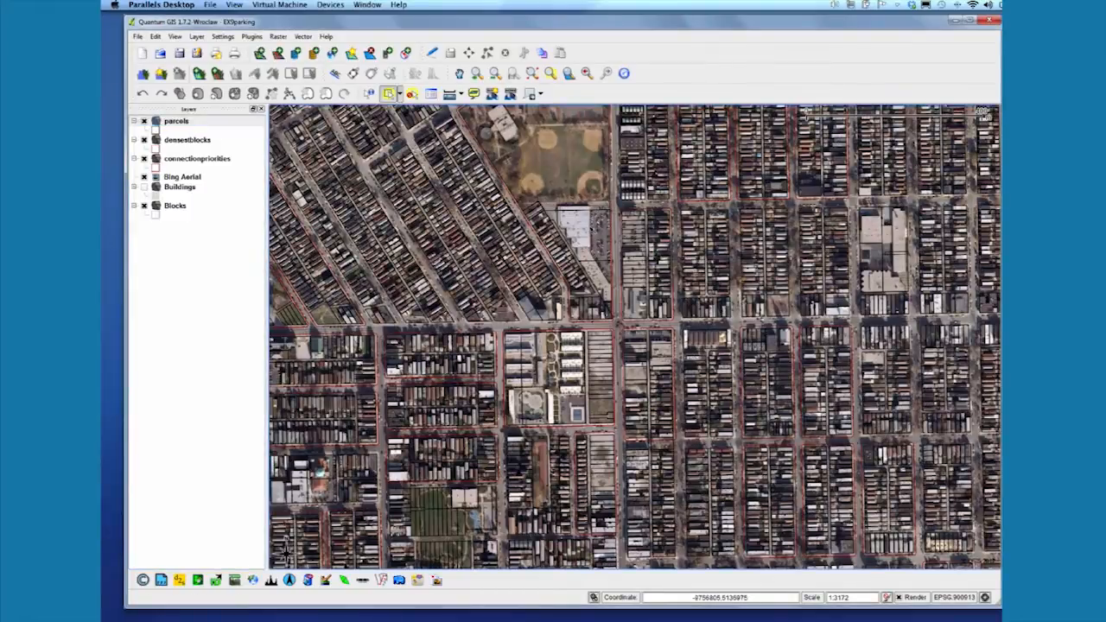
- Select the large parcel south of the baseball fields
{"action": "left_click", "coordinate": [586, 227]}
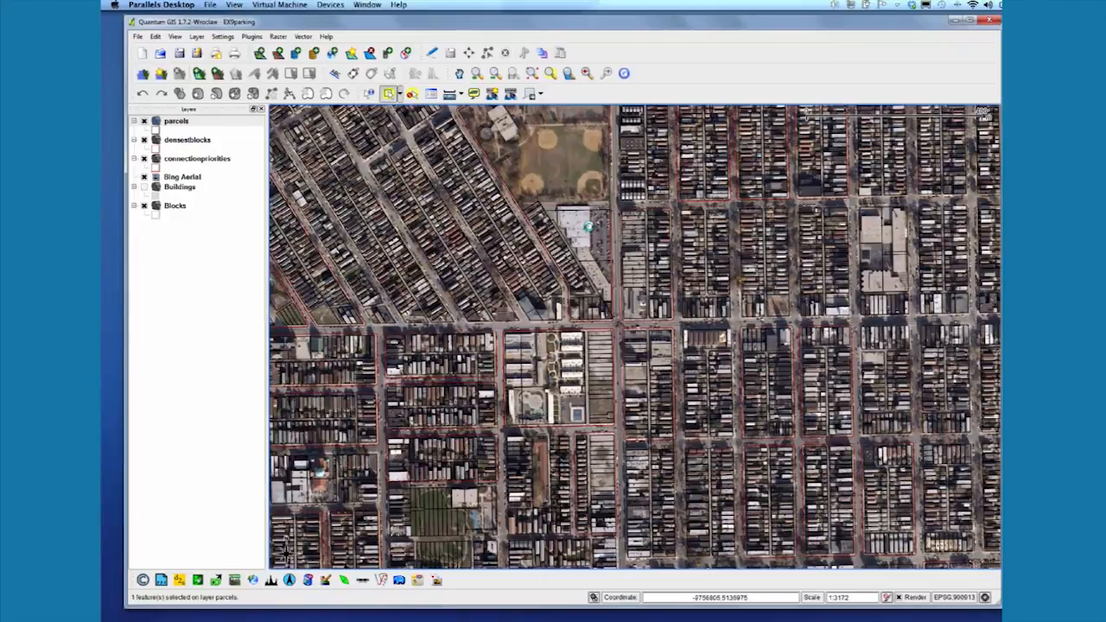
{"action": "left_click", "coordinate": [587, 227]}
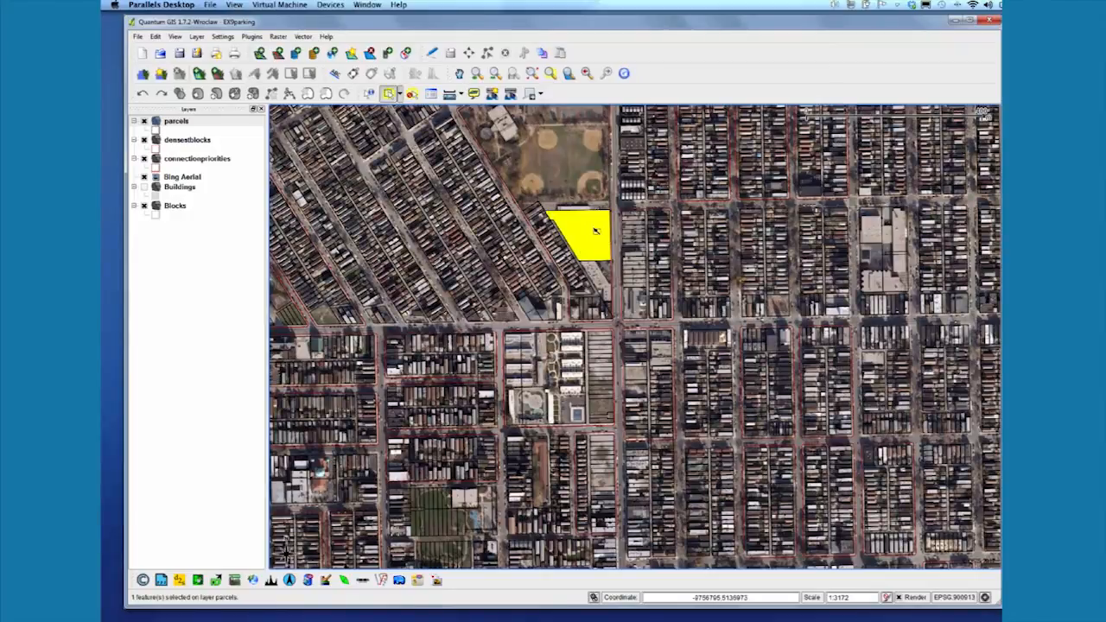
{"action": "mouse_move", "coordinate": [579, 231]}
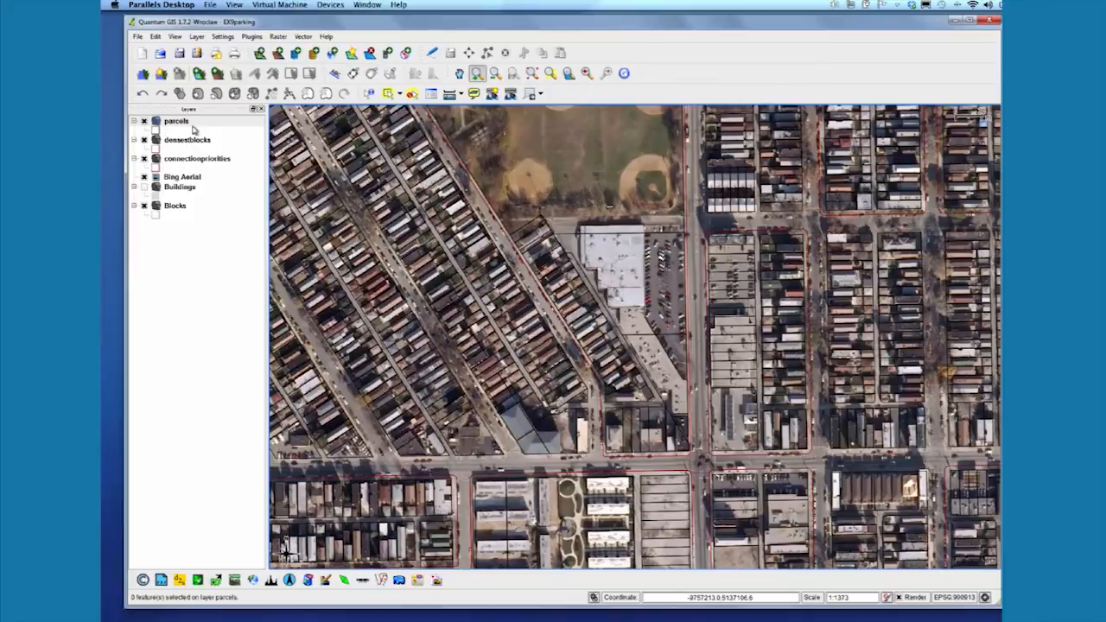
- Toggle editing on the parcels layer and view the whole neighbourhood's yellow parking lots
{"action": "left_click", "coordinate": [175, 121]}
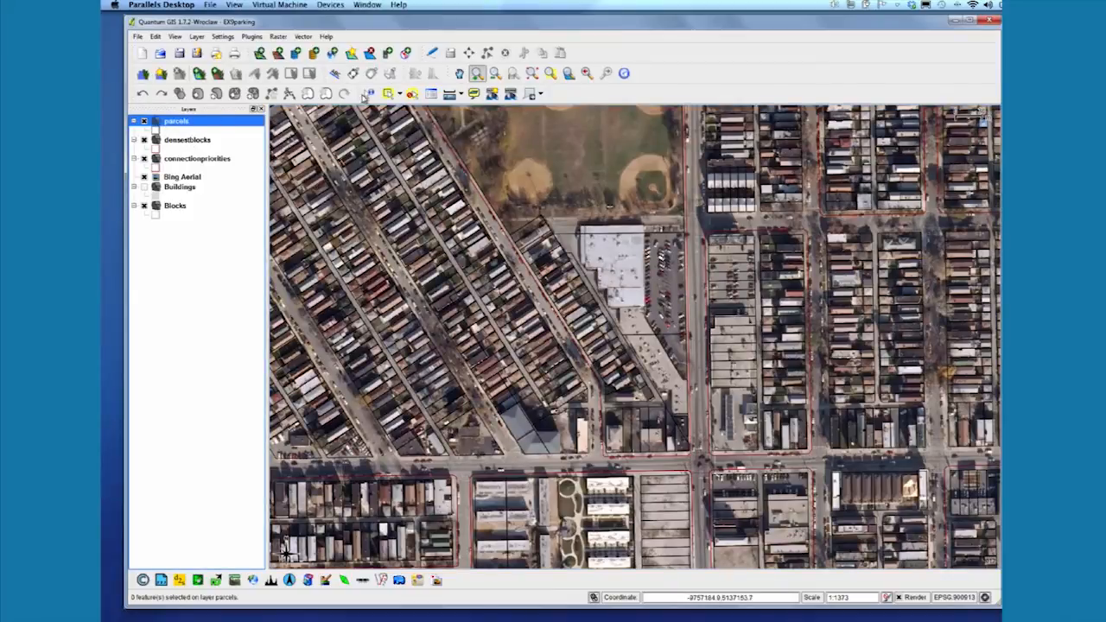
{"action": "left_click", "coordinate": [432, 53]}
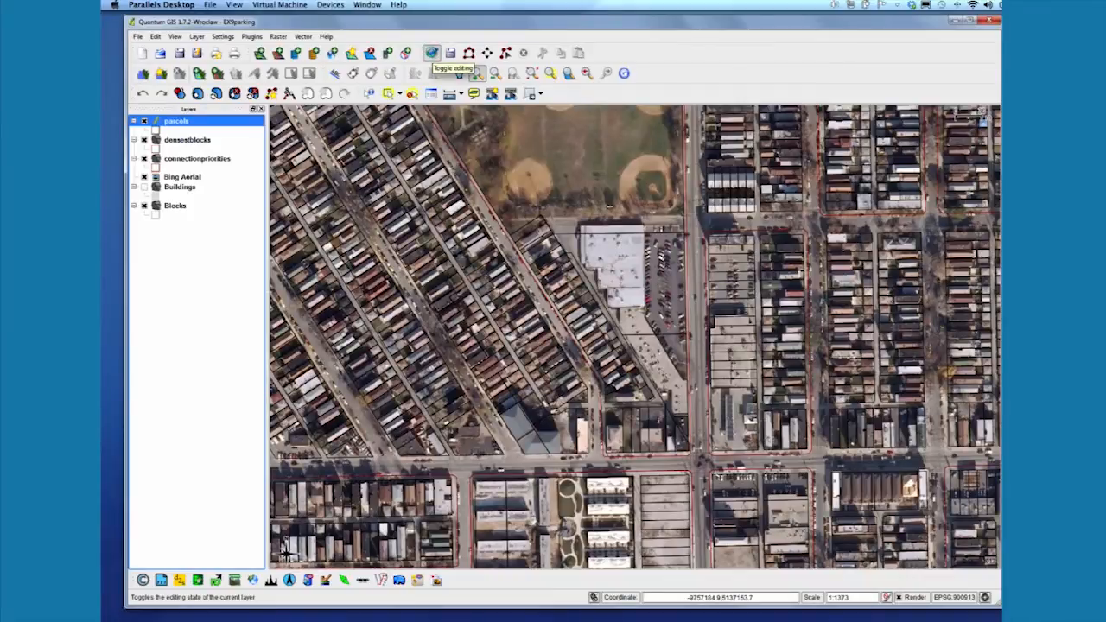
{"action": "left_click", "coordinate": [432, 52]}
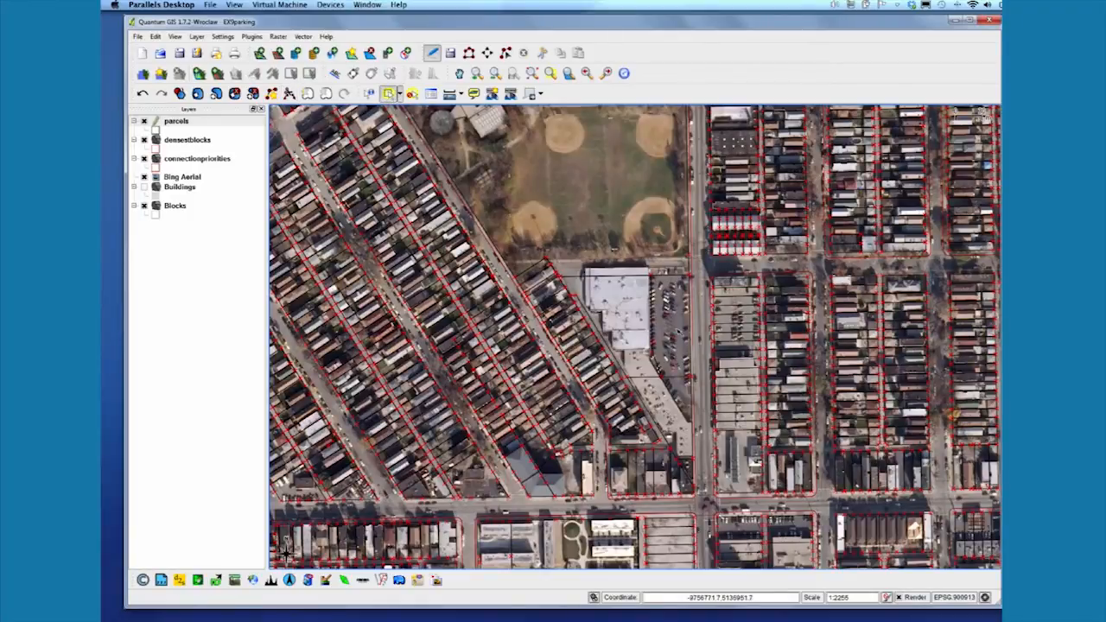
{"action": "left_click", "coordinate": [670, 333]}
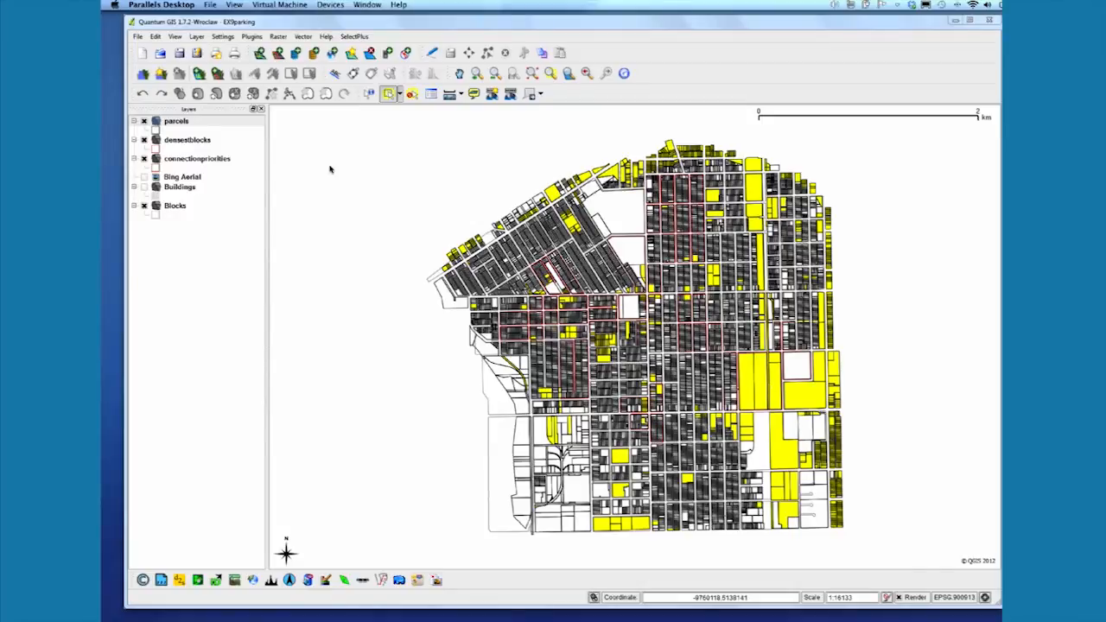
{"action": "left_click", "coordinate": [177, 121]}
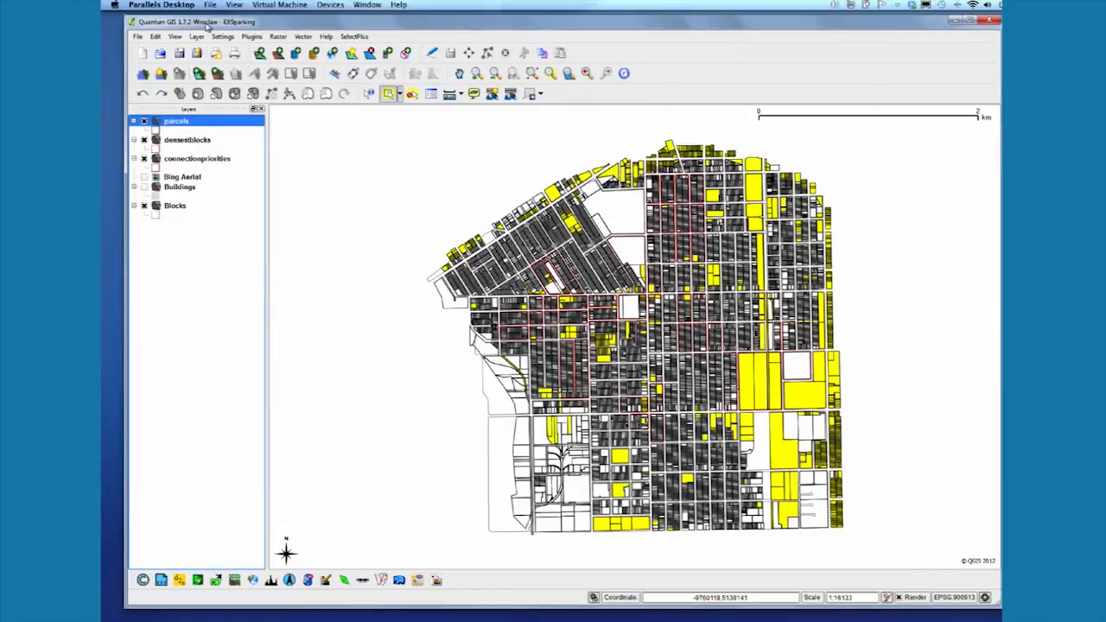
- Save the selected parcels as ESRI Shapefile Bridgeport/parking.shp
{"action": "left_click", "coordinate": [197, 36]}
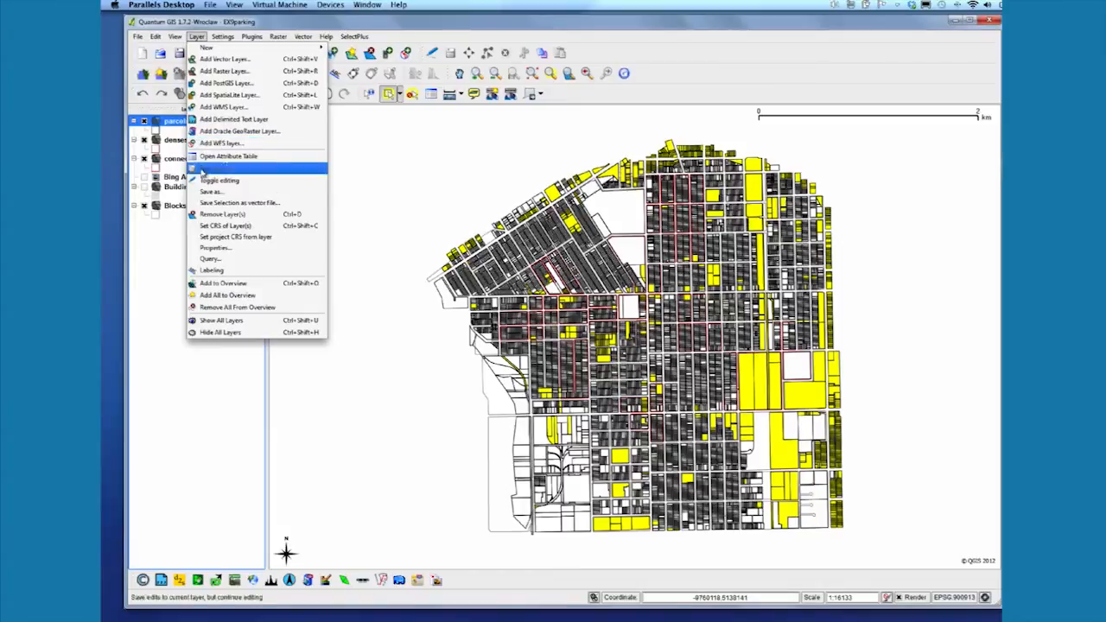
{"action": "left_click", "coordinate": [239, 202]}
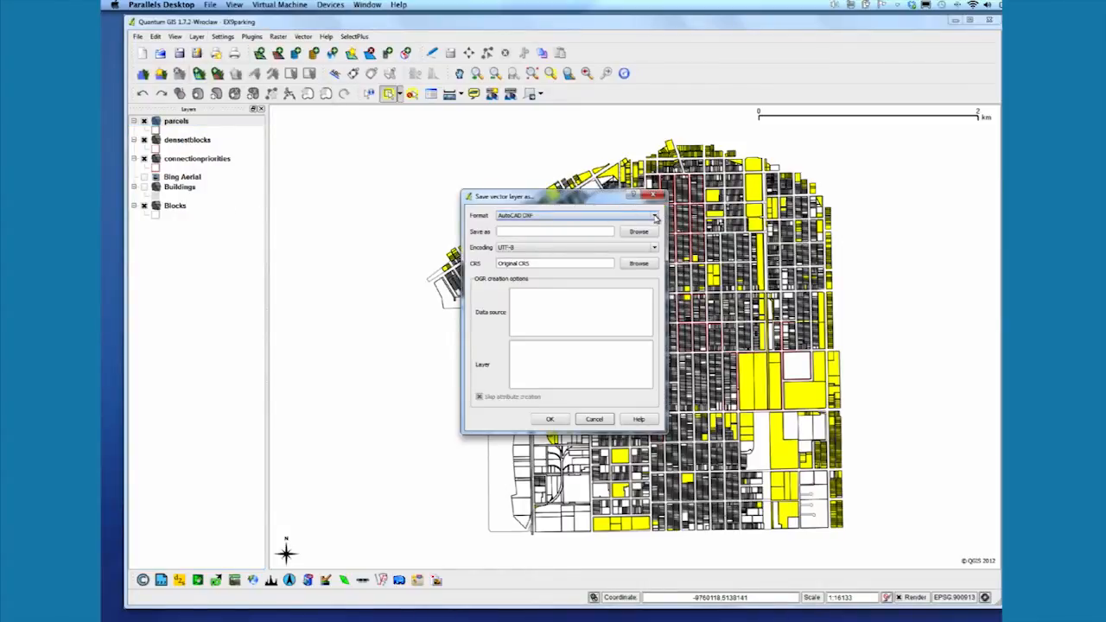
{"action": "left_click", "coordinate": [654, 215]}
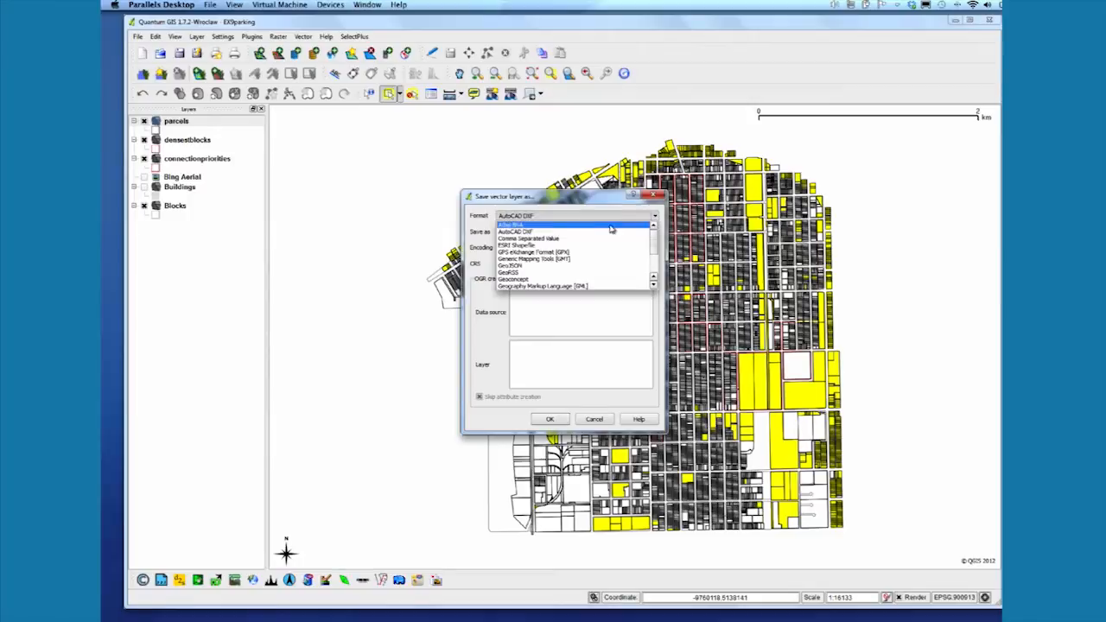
{"action": "left_click", "coordinate": [516, 238]}
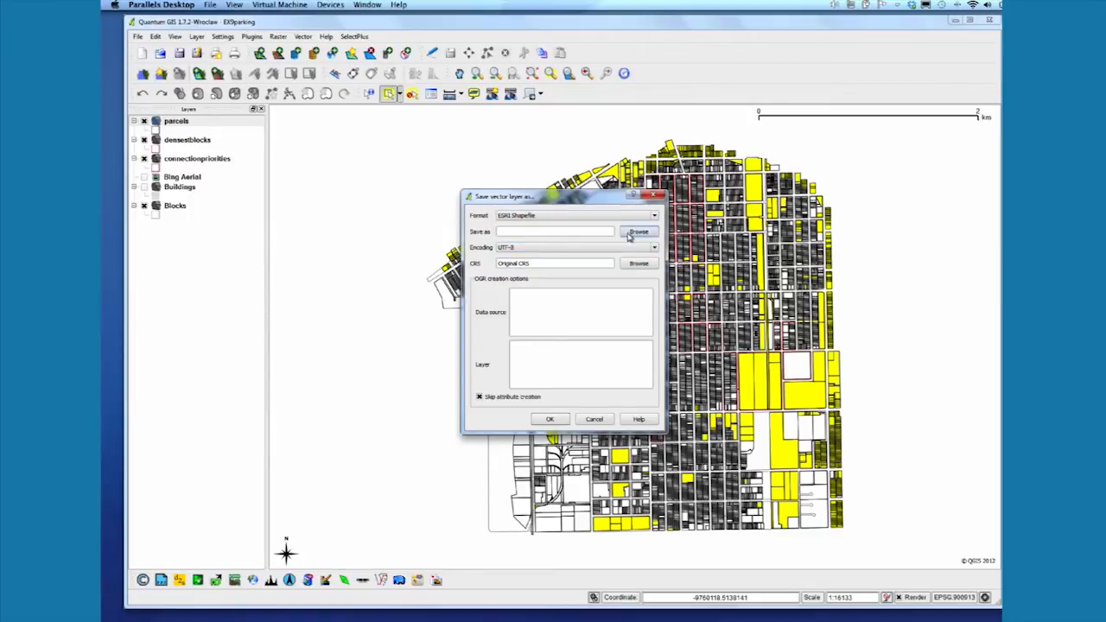
{"action": "left_click", "coordinate": [638, 231]}
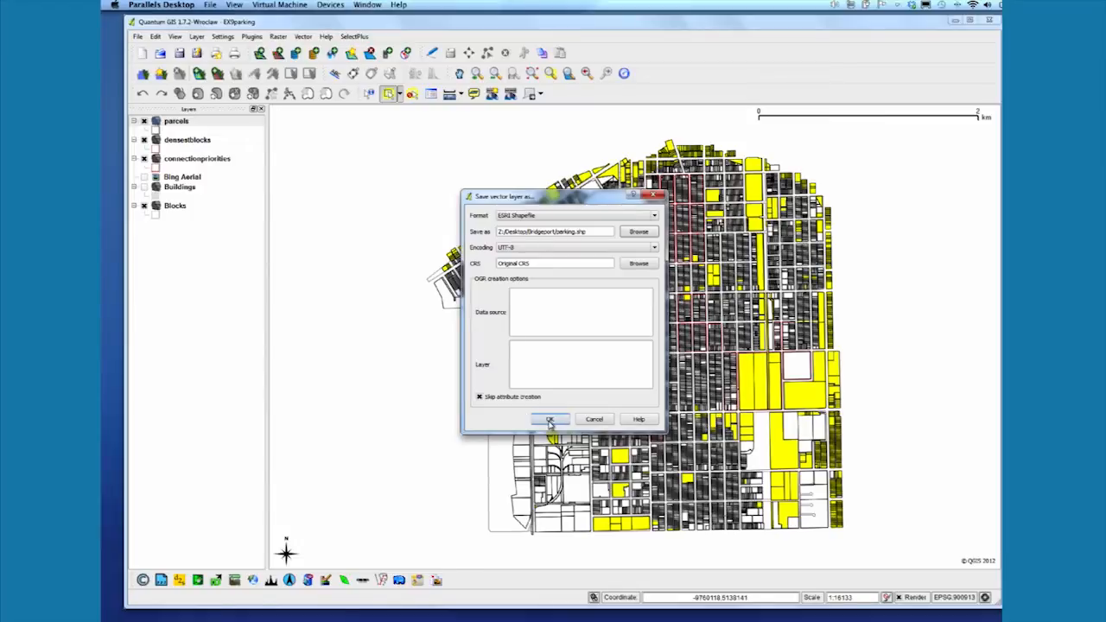
{"action": "left_click", "coordinate": [549, 419]}
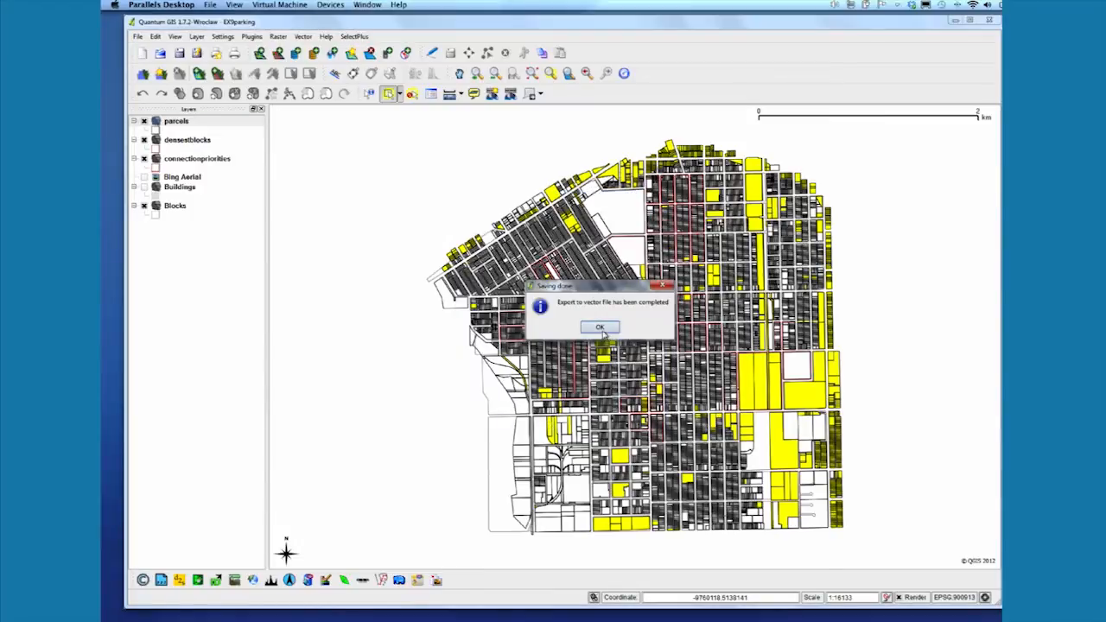
{"action": "left_click", "coordinate": [600, 327]}
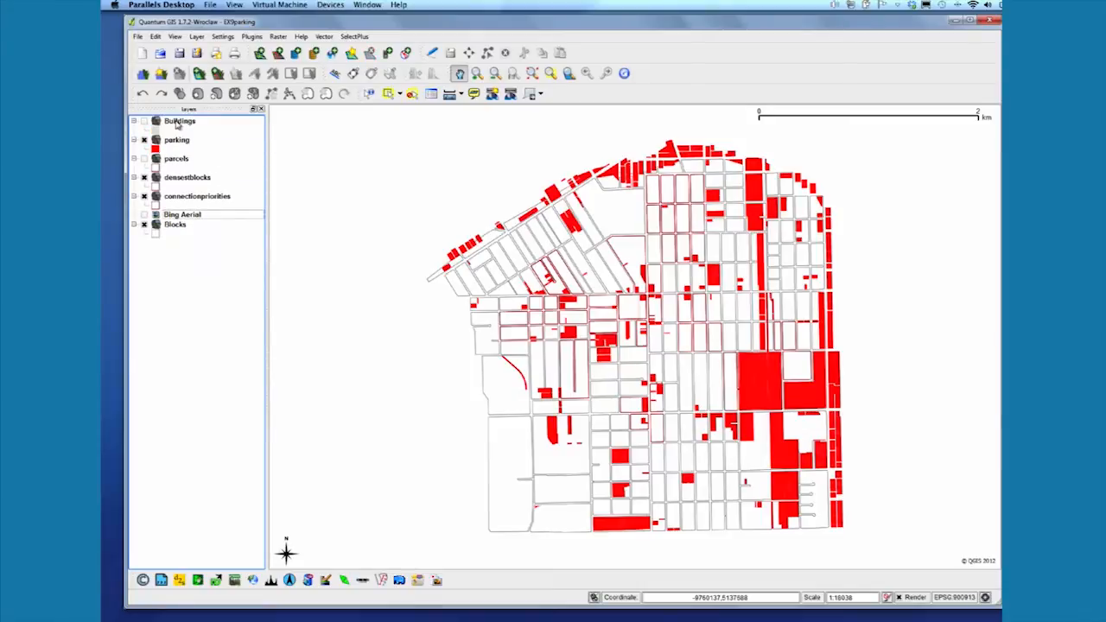
- Select the parking layer in the layer list
{"action": "left_click", "coordinate": [179, 121]}
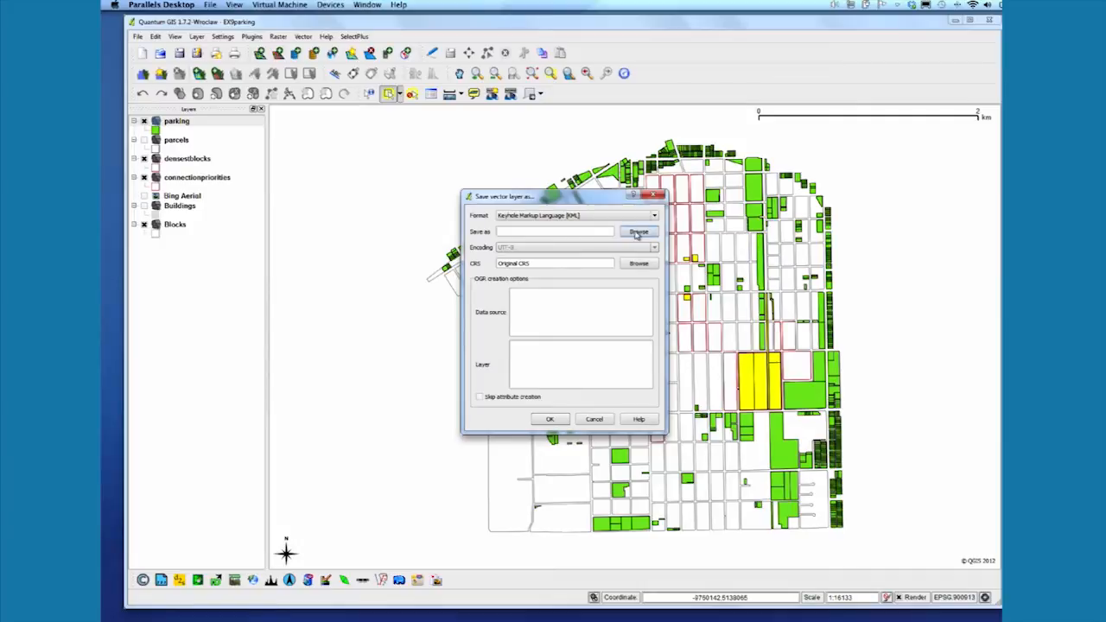
- Name the KML output file 'parking' in the Bridgeport folder
{"action": "left_click", "coordinate": [639, 231]}
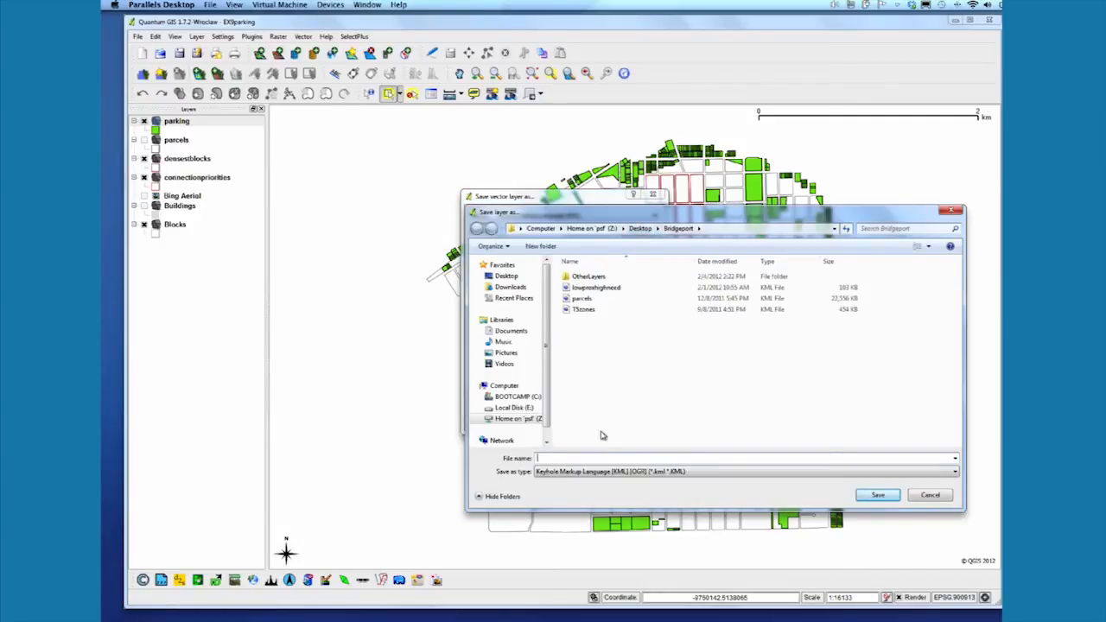
{"action": "type", "text": "parking"}
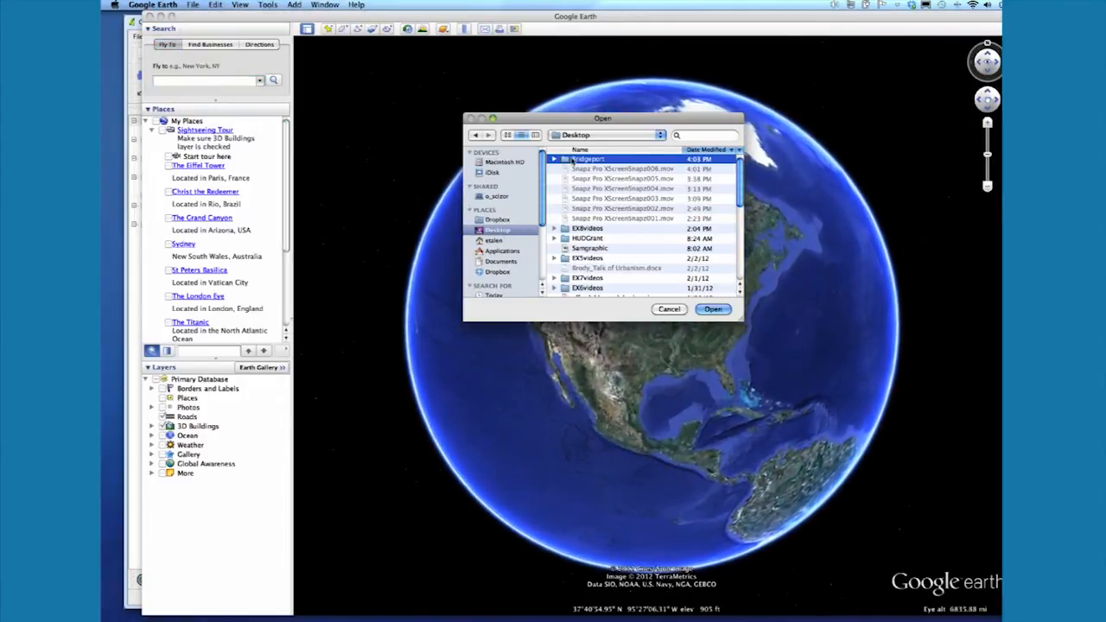
- Load parking.kml from the Bridgeport folder into Google Earth
{"action": "double_click", "coordinate": [588, 158]}
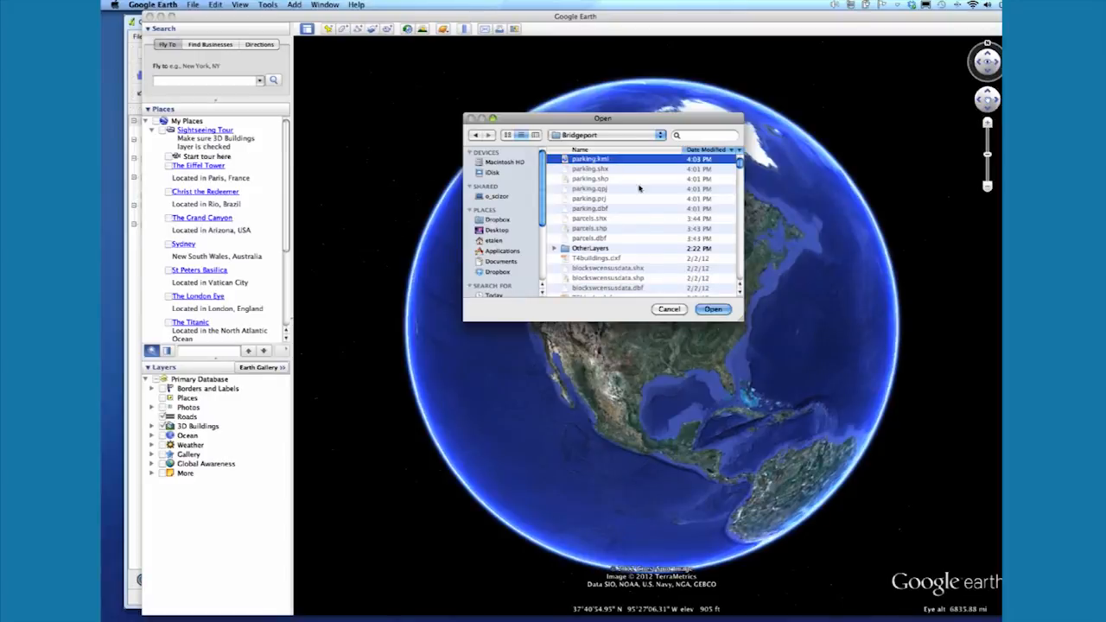
{"action": "left_click", "coordinate": [711, 309]}
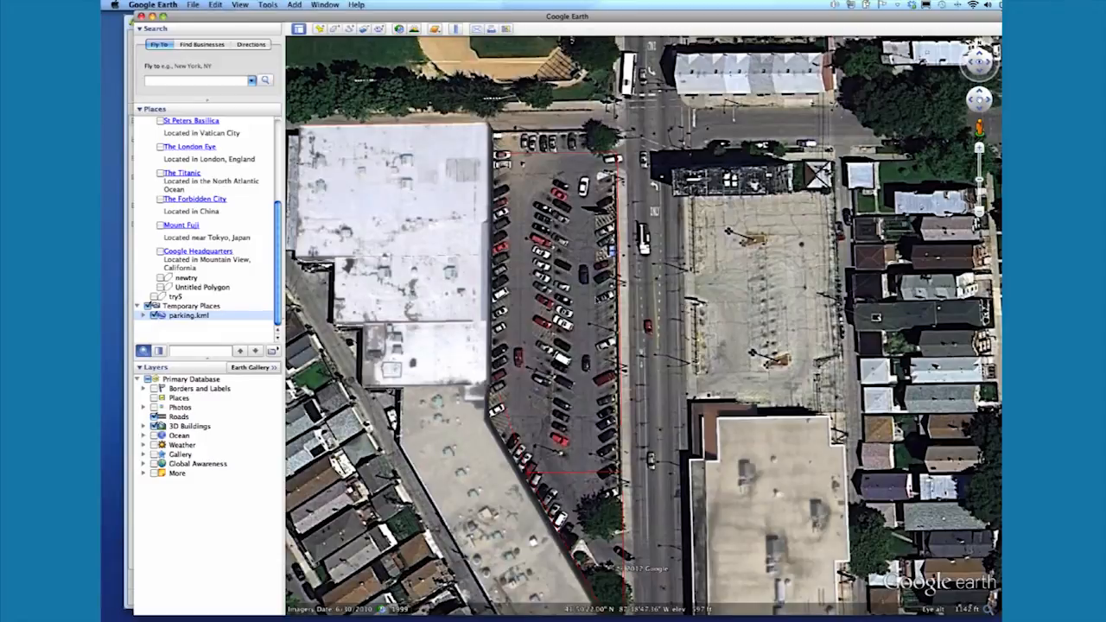
{"action": "mouse_move", "coordinate": [634, 293]}
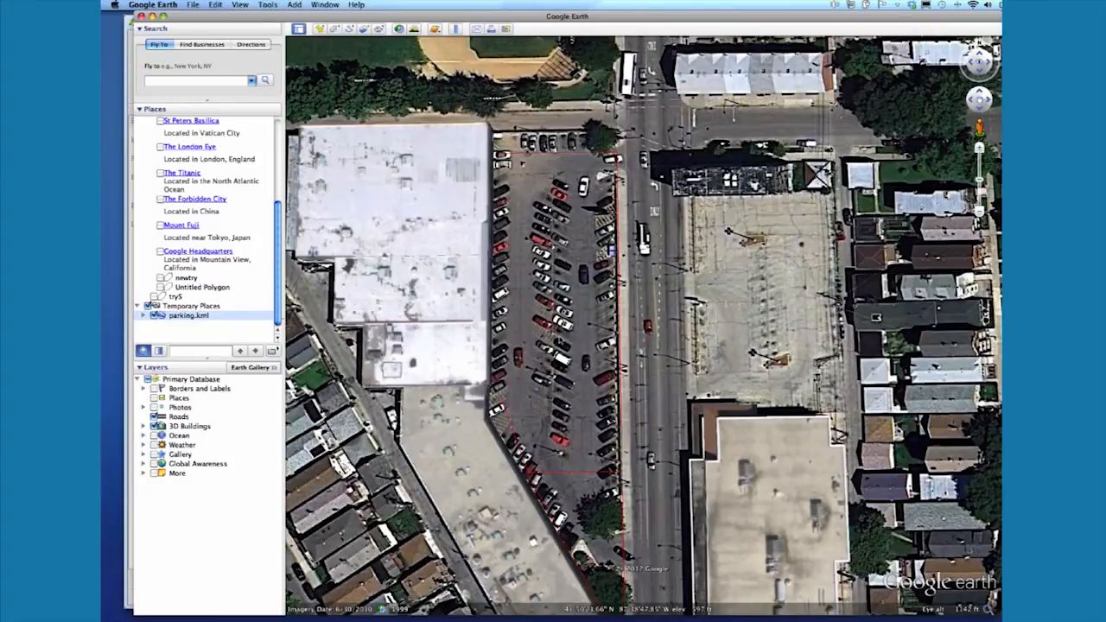
- Enable the 3D Buildings layer in the Layers panel
{"action": "left_click", "coordinate": [143, 425]}
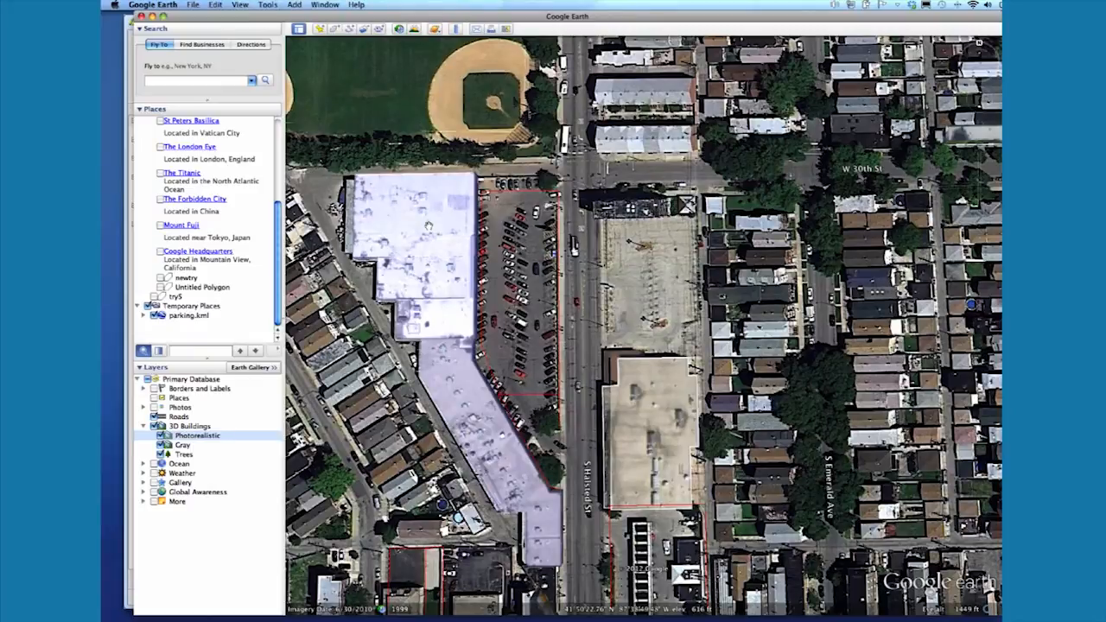
- Download the Building in Chicago, IL, USA model as a Google SketchUp 8 (.skp) file
{"action": "left_click", "coordinate": [427, 226]}
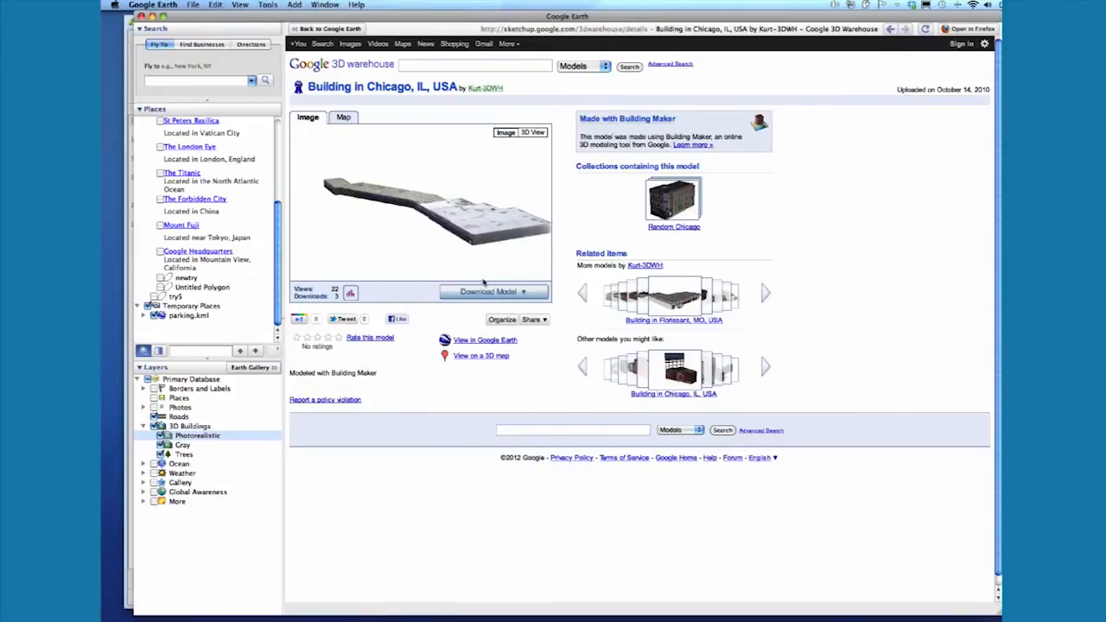
{"action": "left_click", "coordinate": [493, 291]}
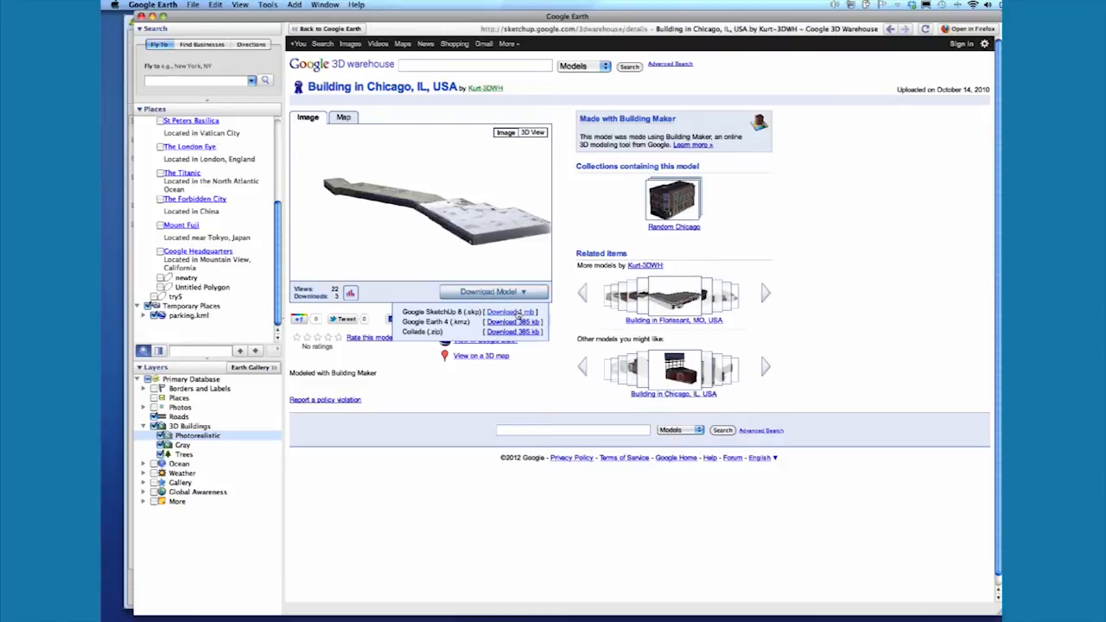
{"action": "left_click", "coordinate": [509, 312]}
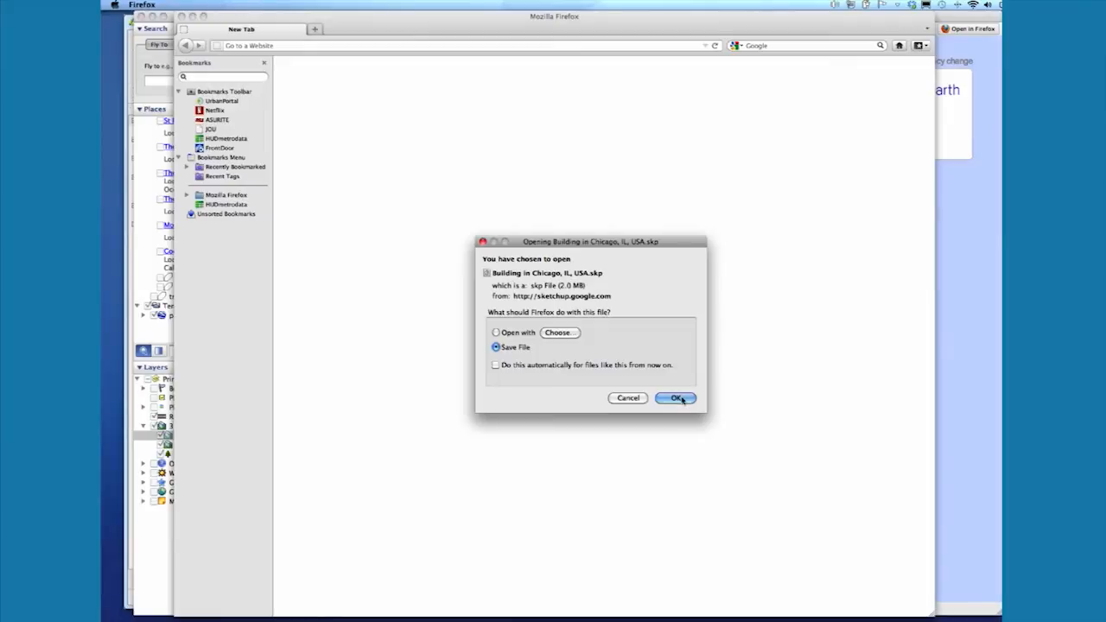
- Save the Chicago building .skp file and show it in Finder from Downloads
{"action": "left_click", "coordinate": [677, 397]}
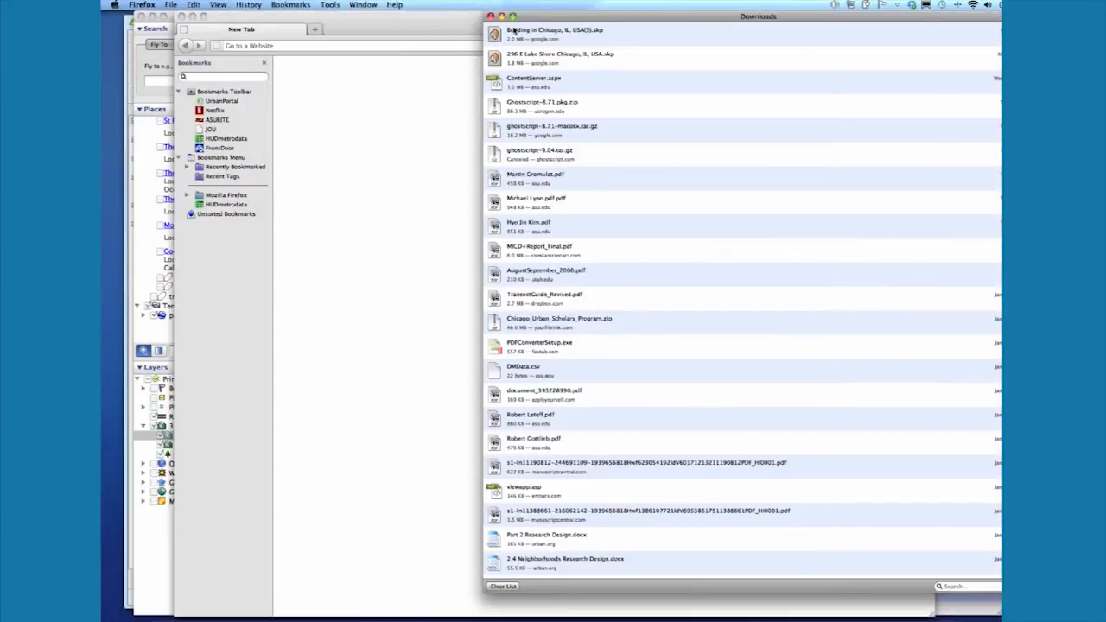
{"action": "left_click", "coordinate": [605, 34]}
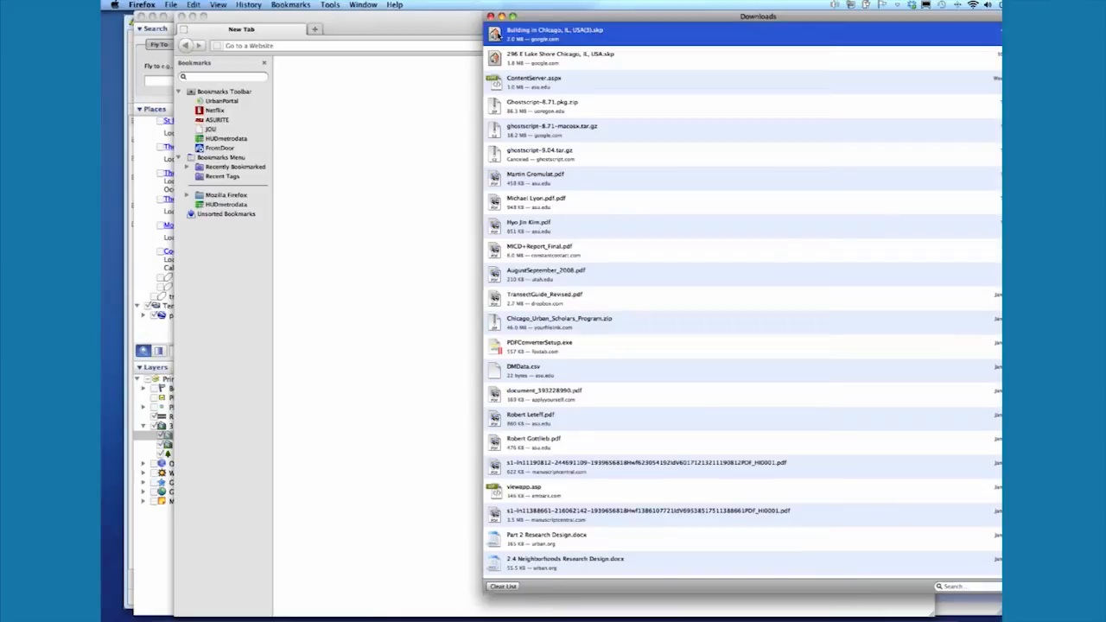
{"action": "right_click", "coordinate": [552, 33]}
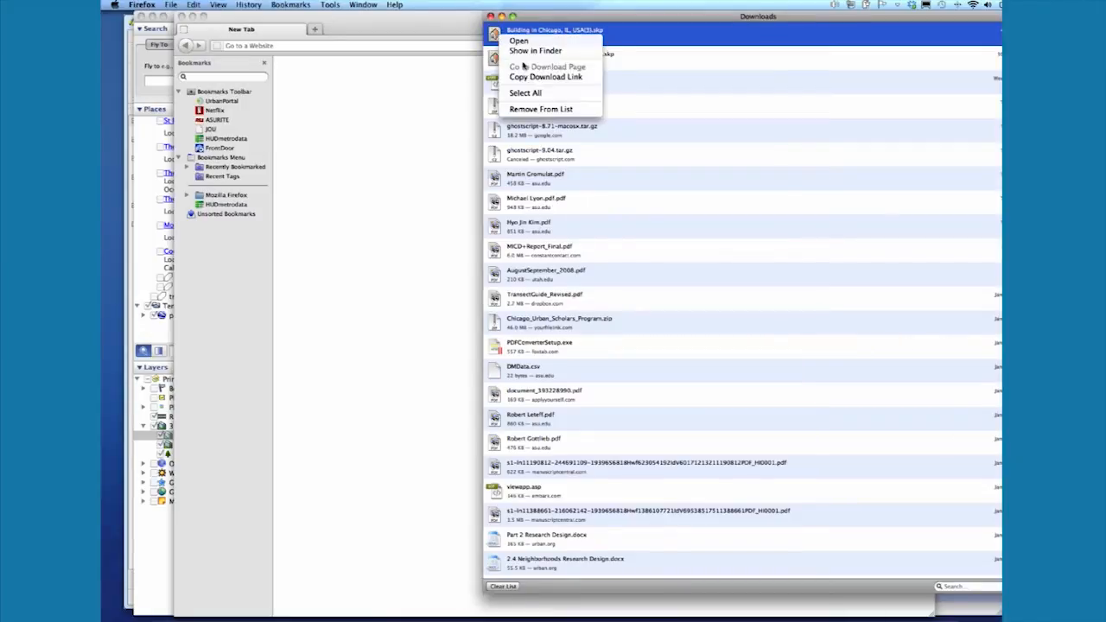
{"action": "left_click", "coordinate": [535, 50]}
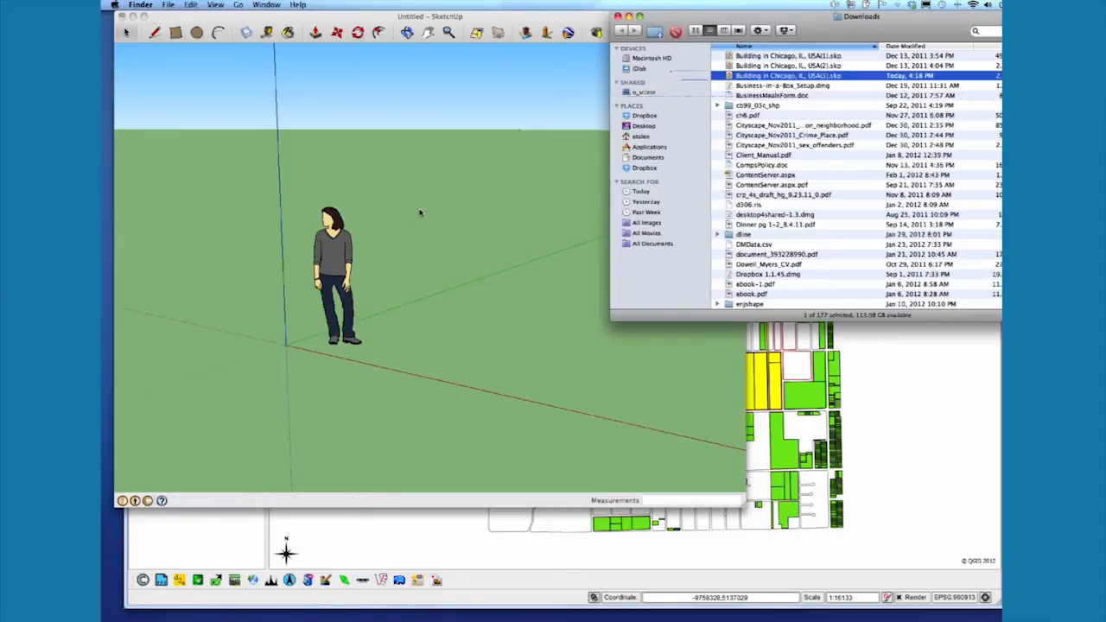
{"action": "mouse_move", "coordinate": [291, 346]}
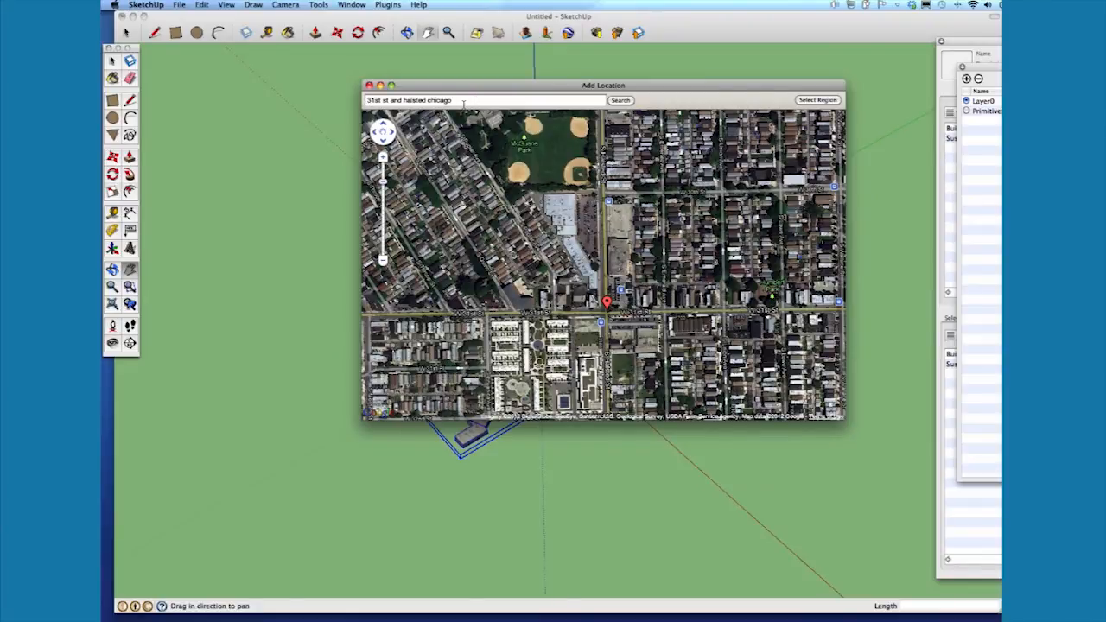
- Grab aerial imagery of the 31st St and Halsted block and orbit the building
{"action": "left_click", "coordinate": [816, 99]}
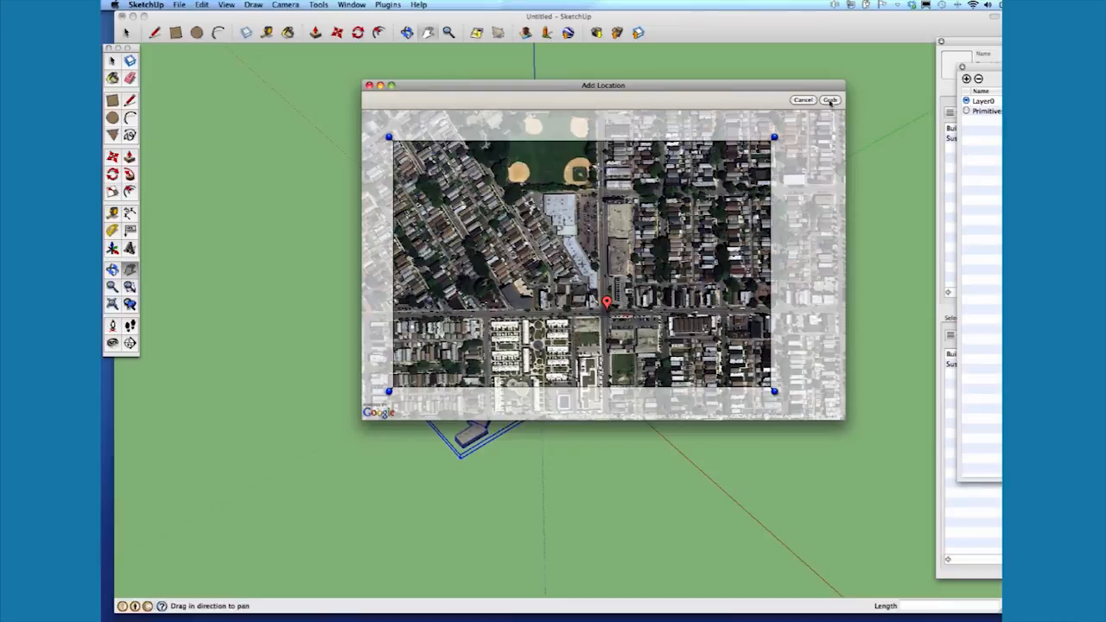
{"action": "left_click", "coordinate": [828, 99]}
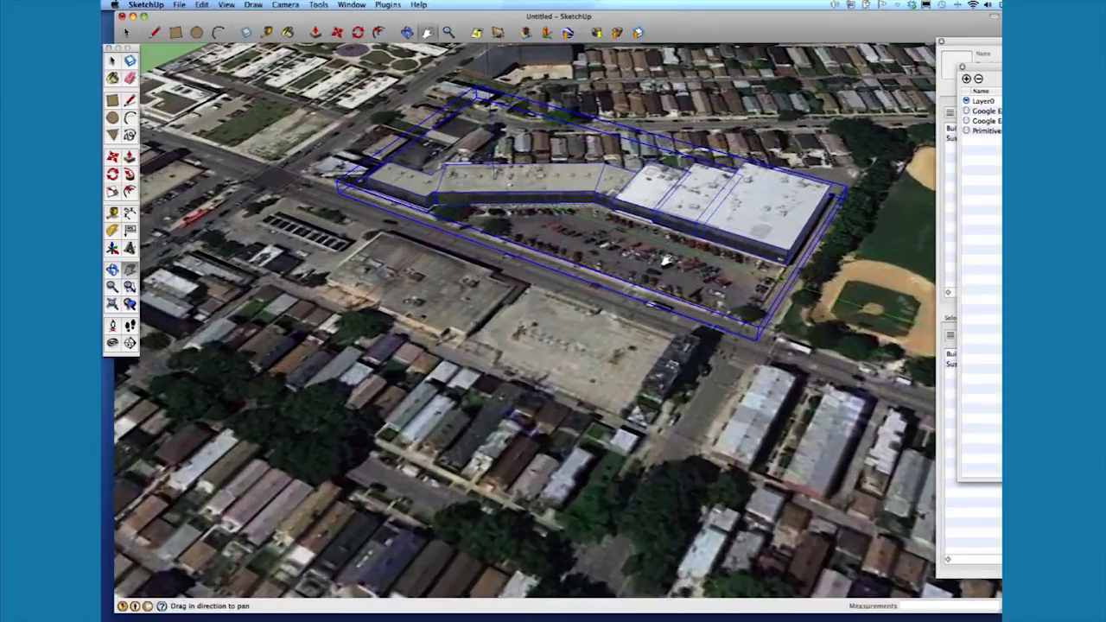
{"action": "left_click_drag", "start_coordinate": [665, 259], "coordinate": [596, 285]}
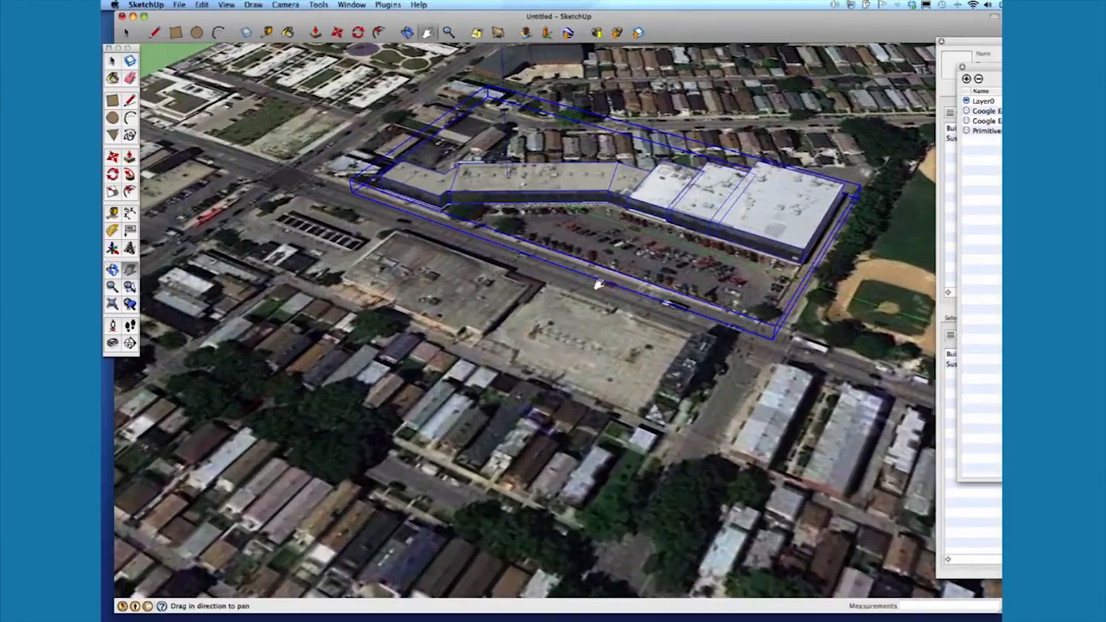